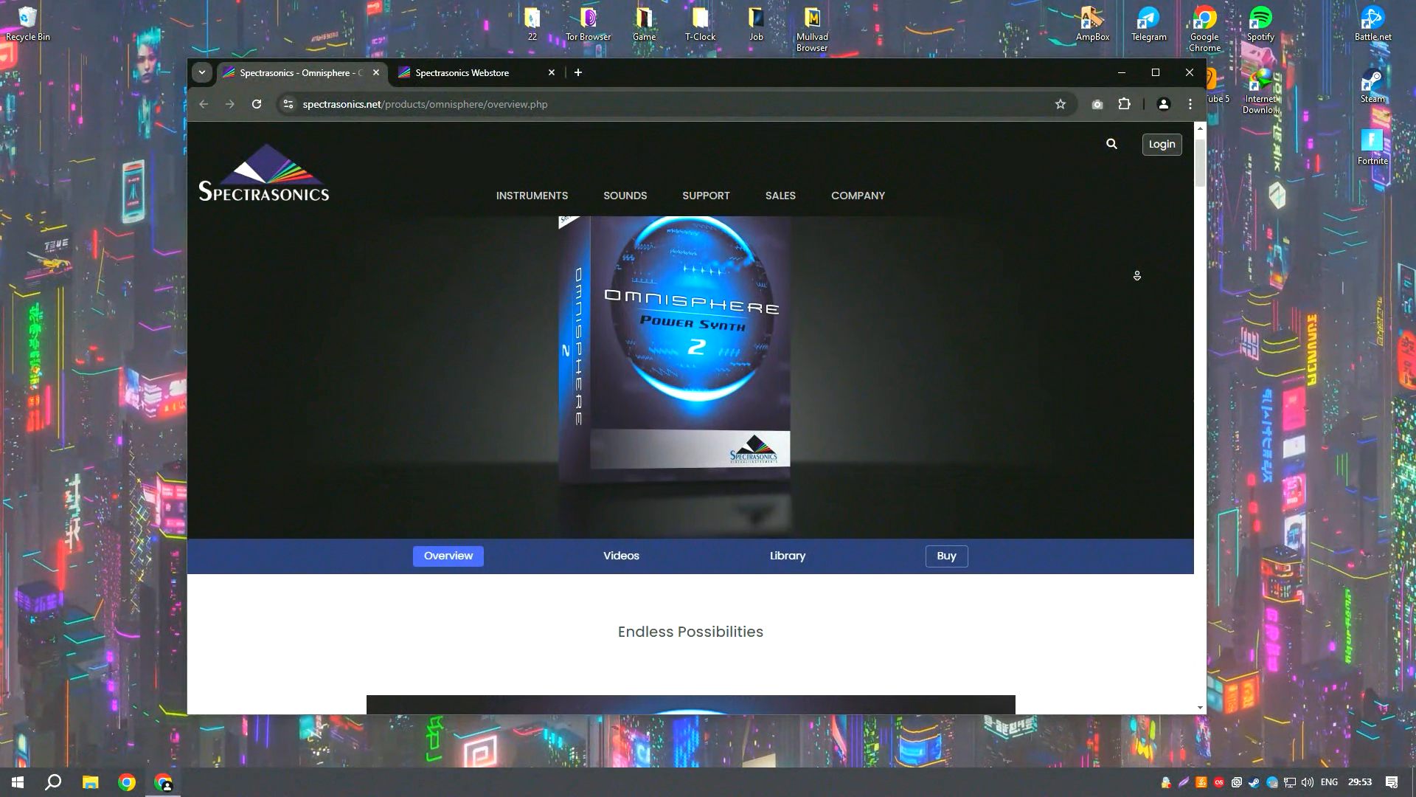
Scroll down through the Spectrasonics Webstore page in Chrome
scroll(down, 3)
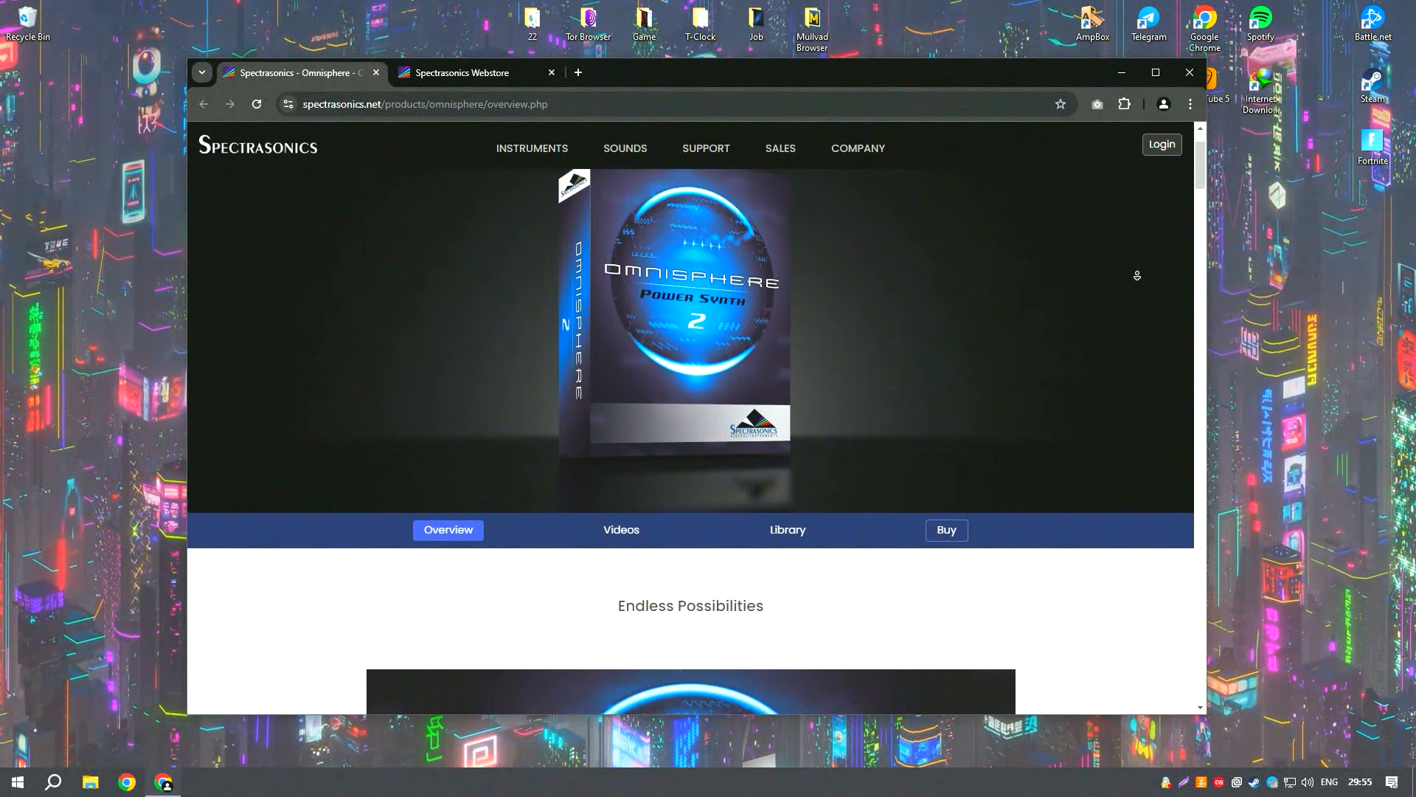
scroll(down, 3)
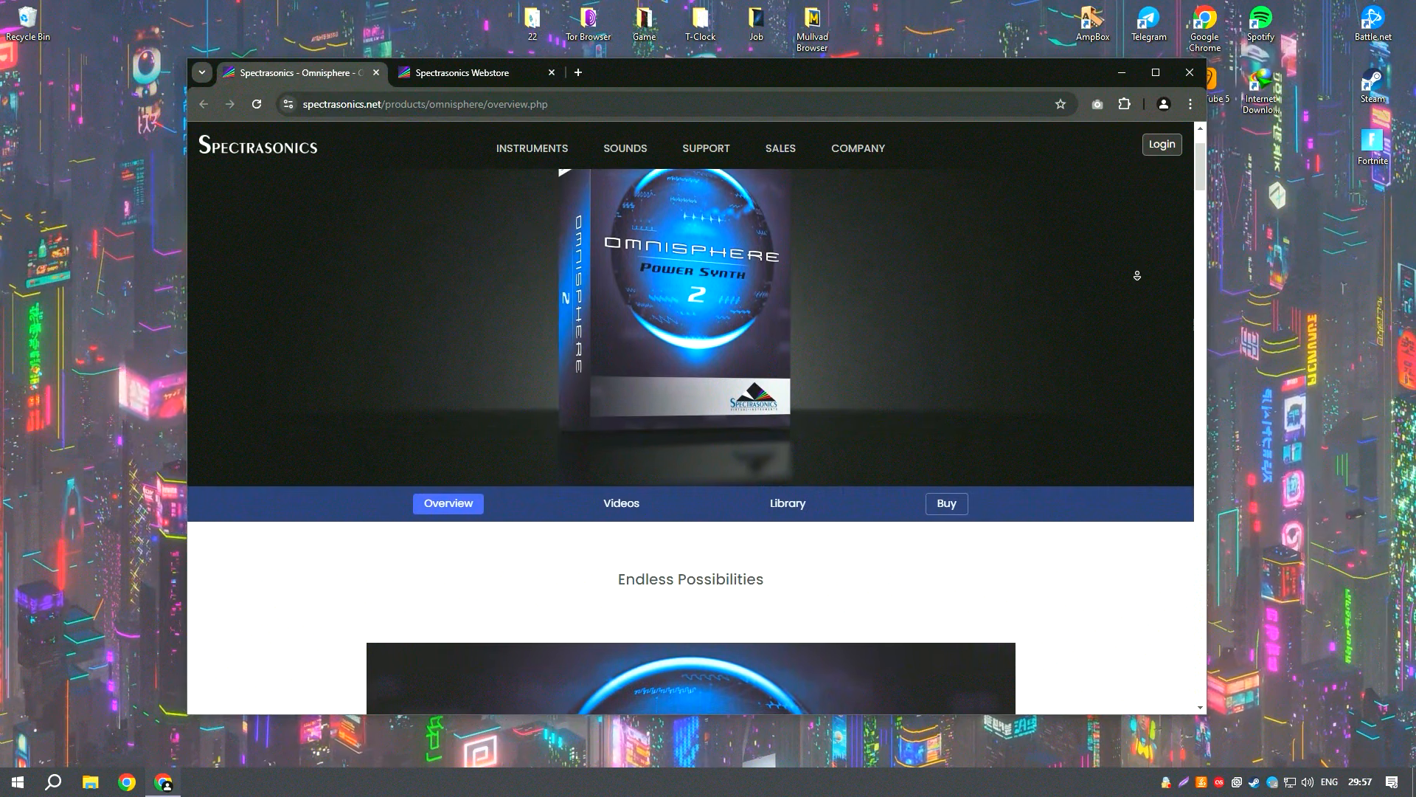
scroll(down, 3)
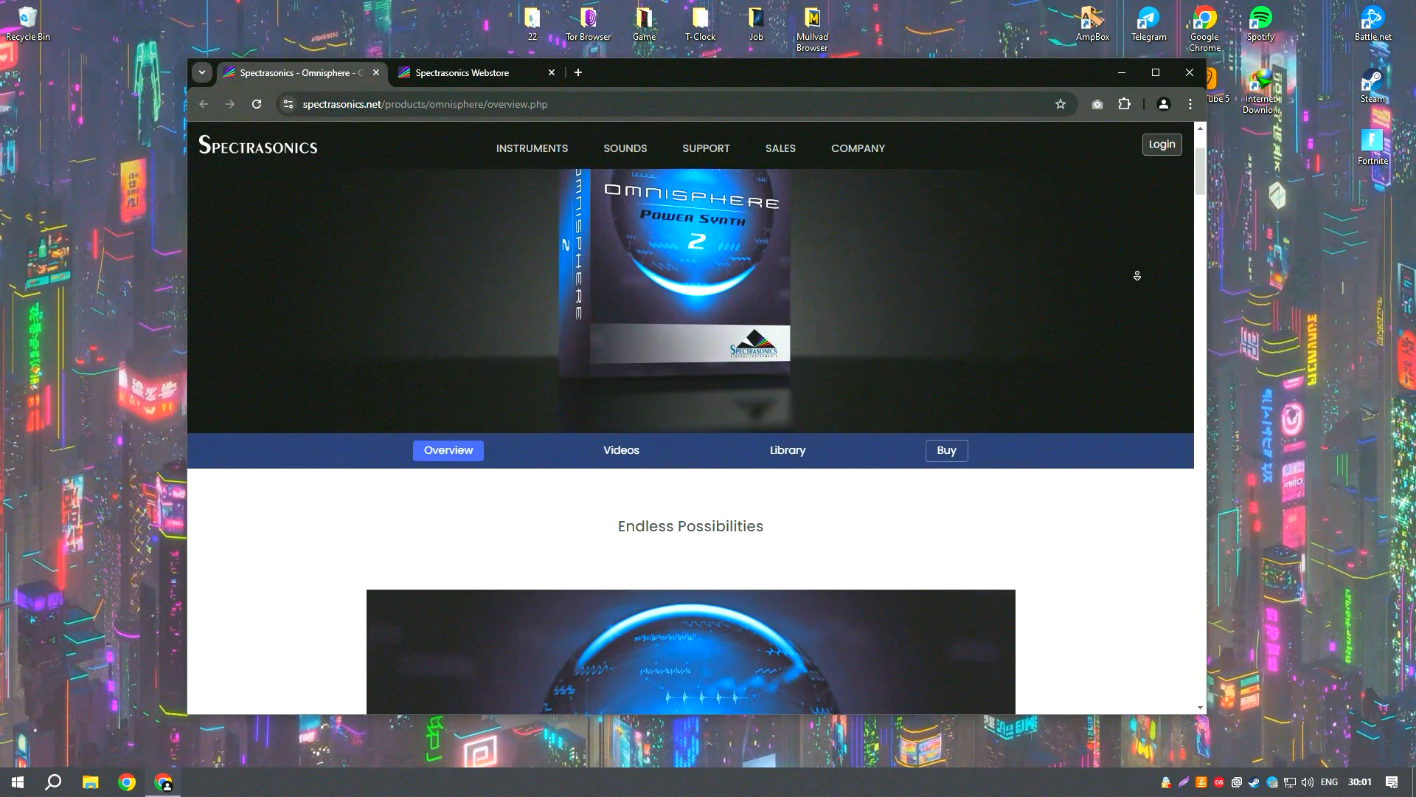
scroll(down, 3)
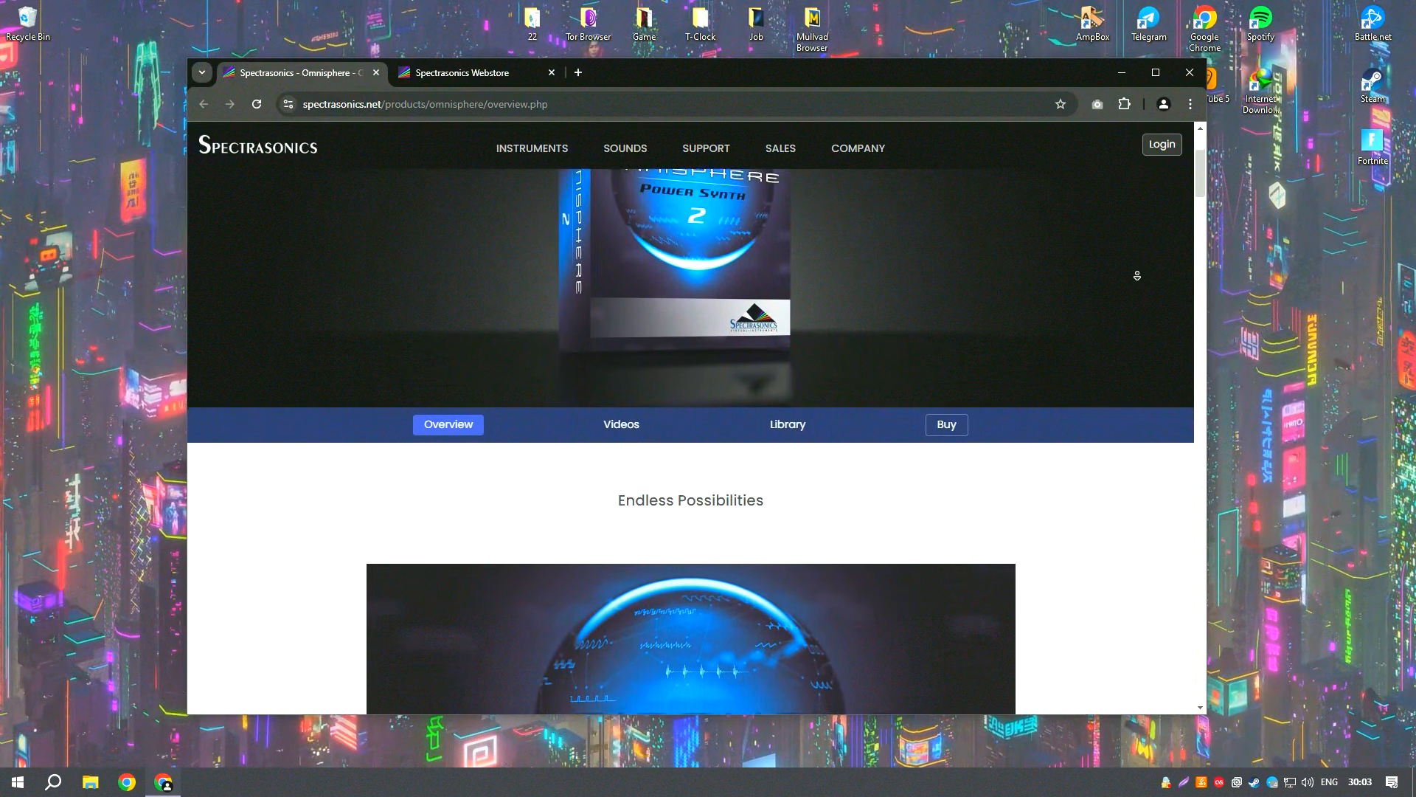
scroll(down, 3)
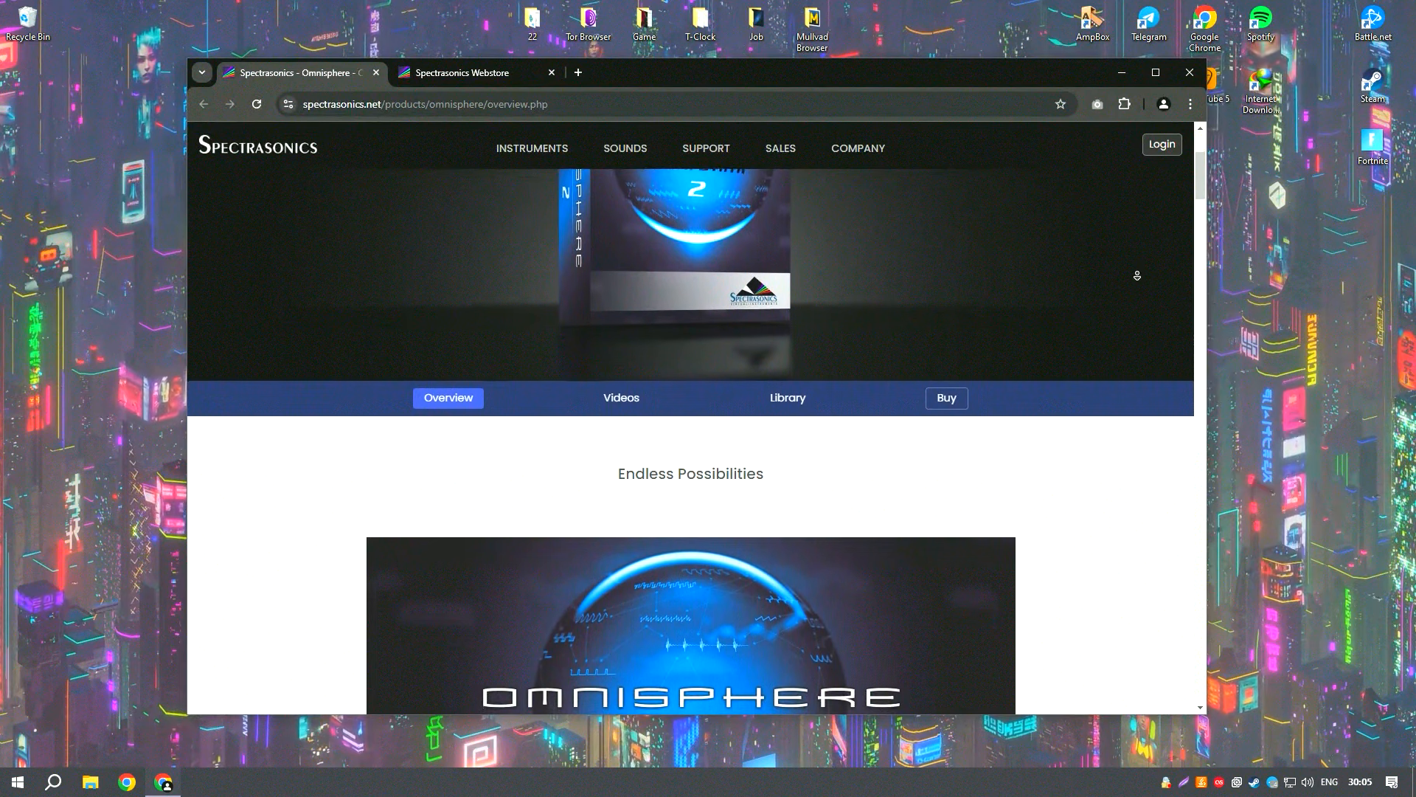
scroll(down, 3)
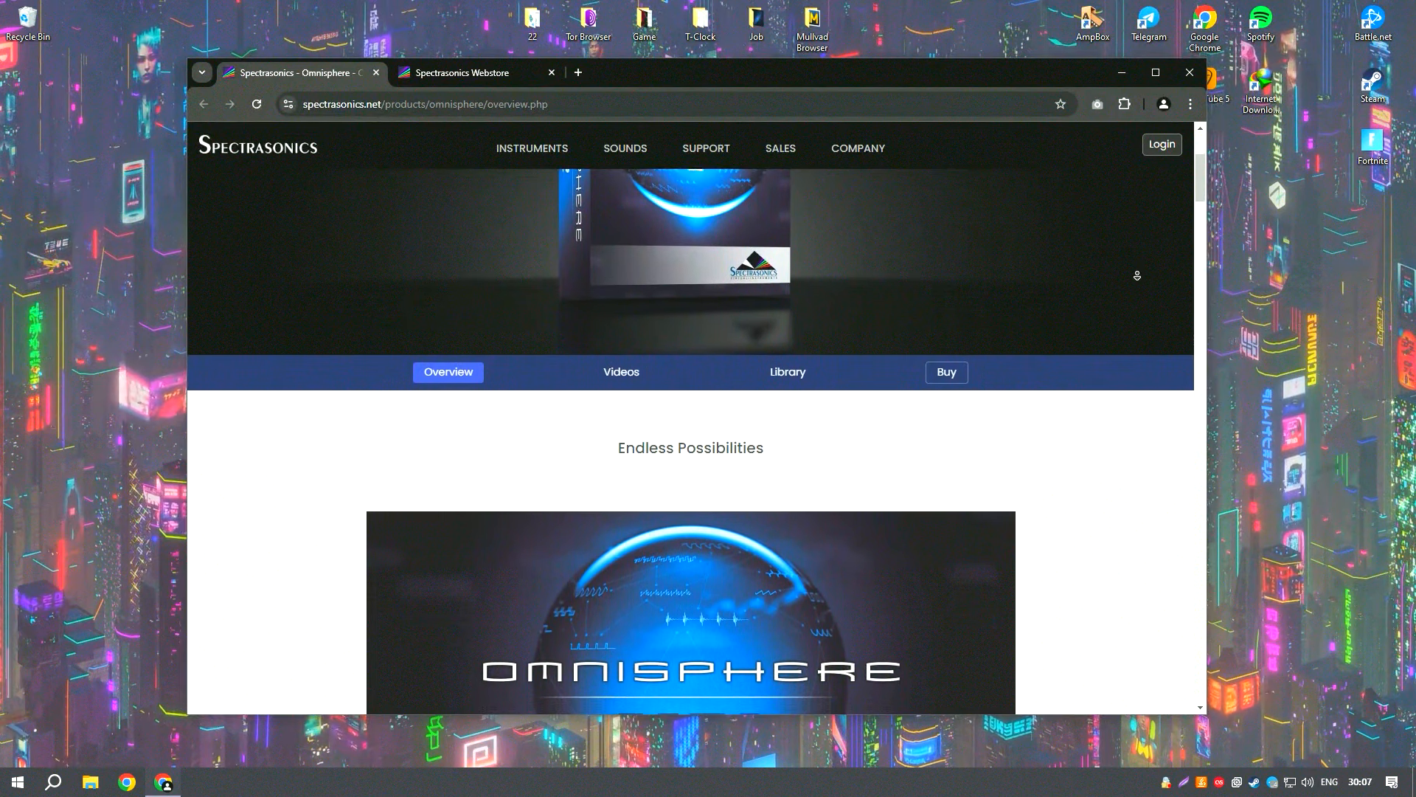
scroll(down, 3)
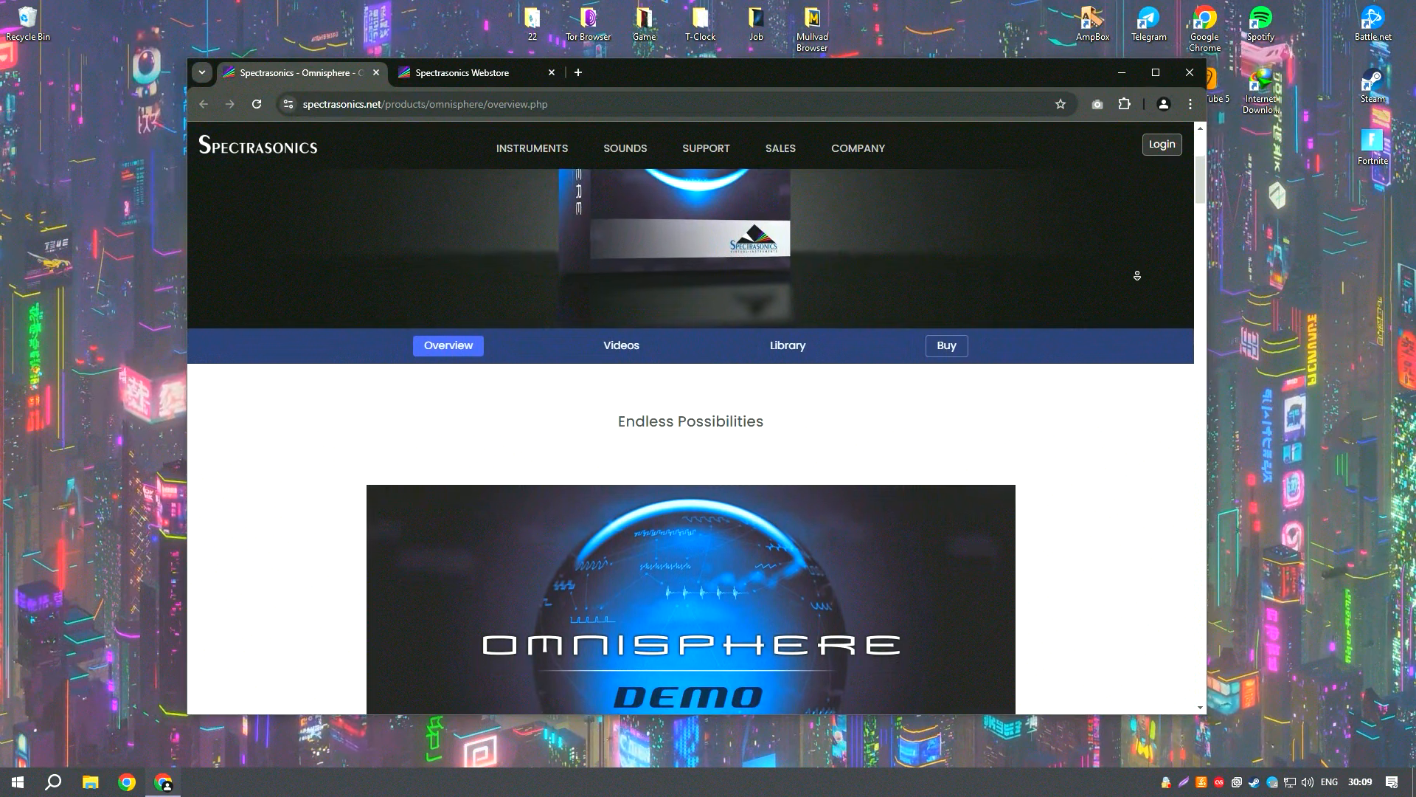
scroll(down, 3)
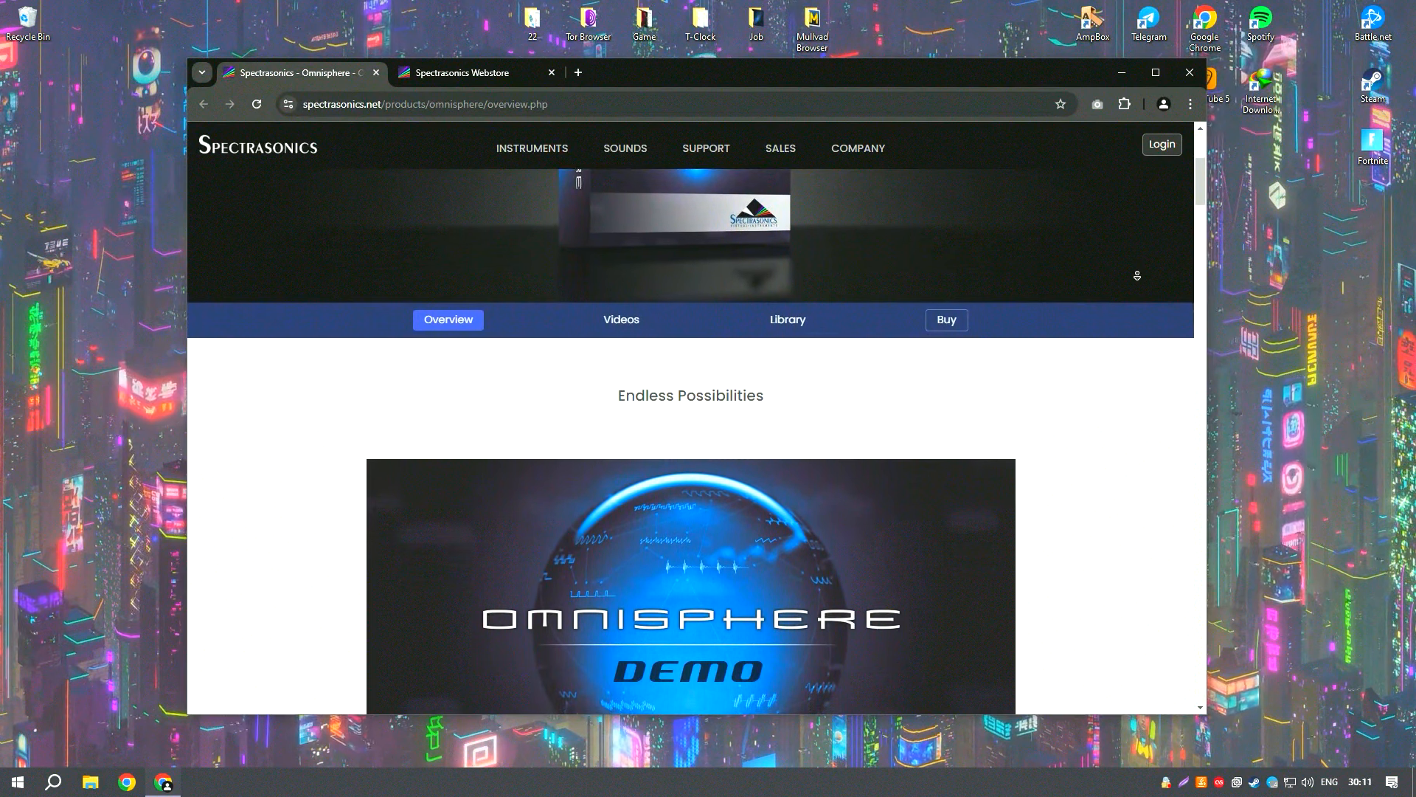
scroll(down, 3)
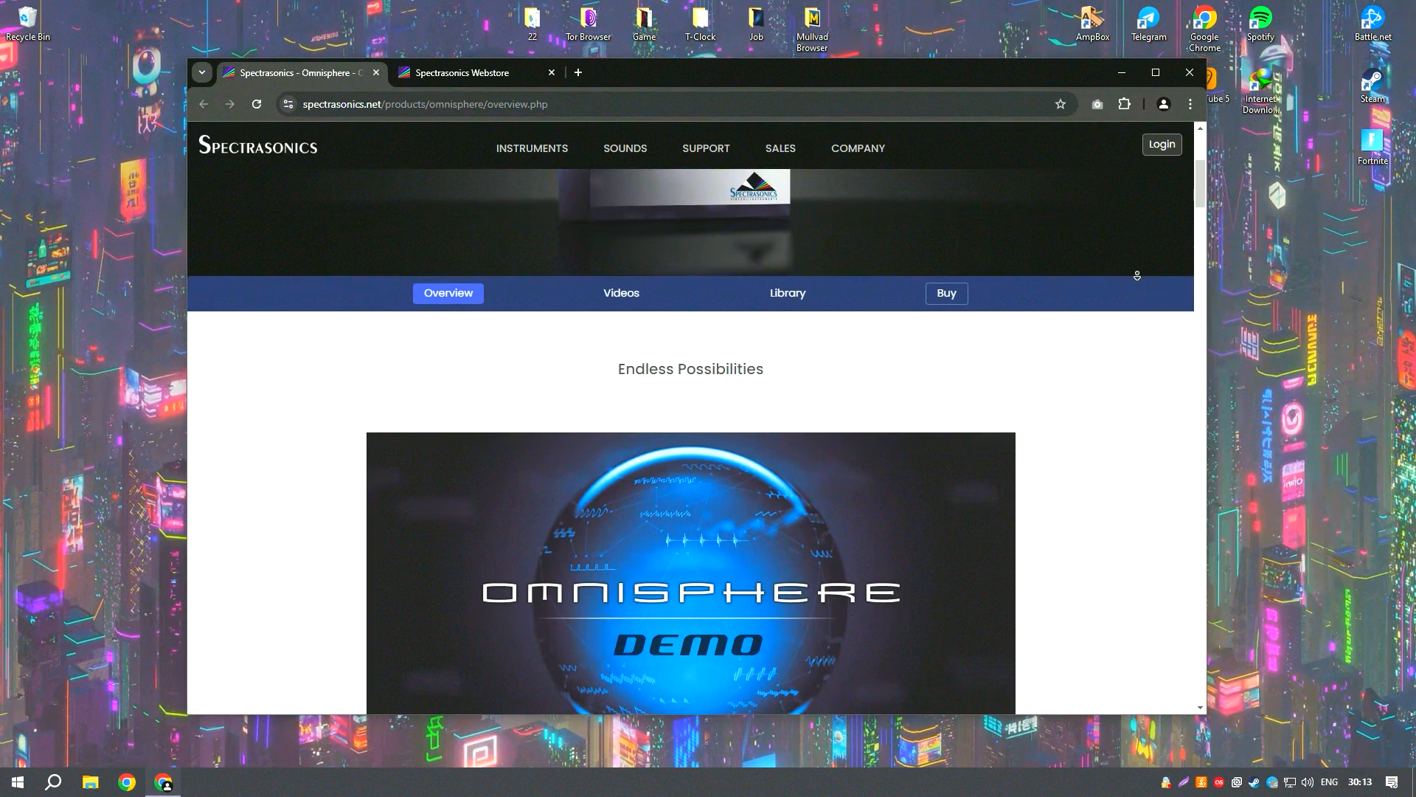
scroll(down, 3)
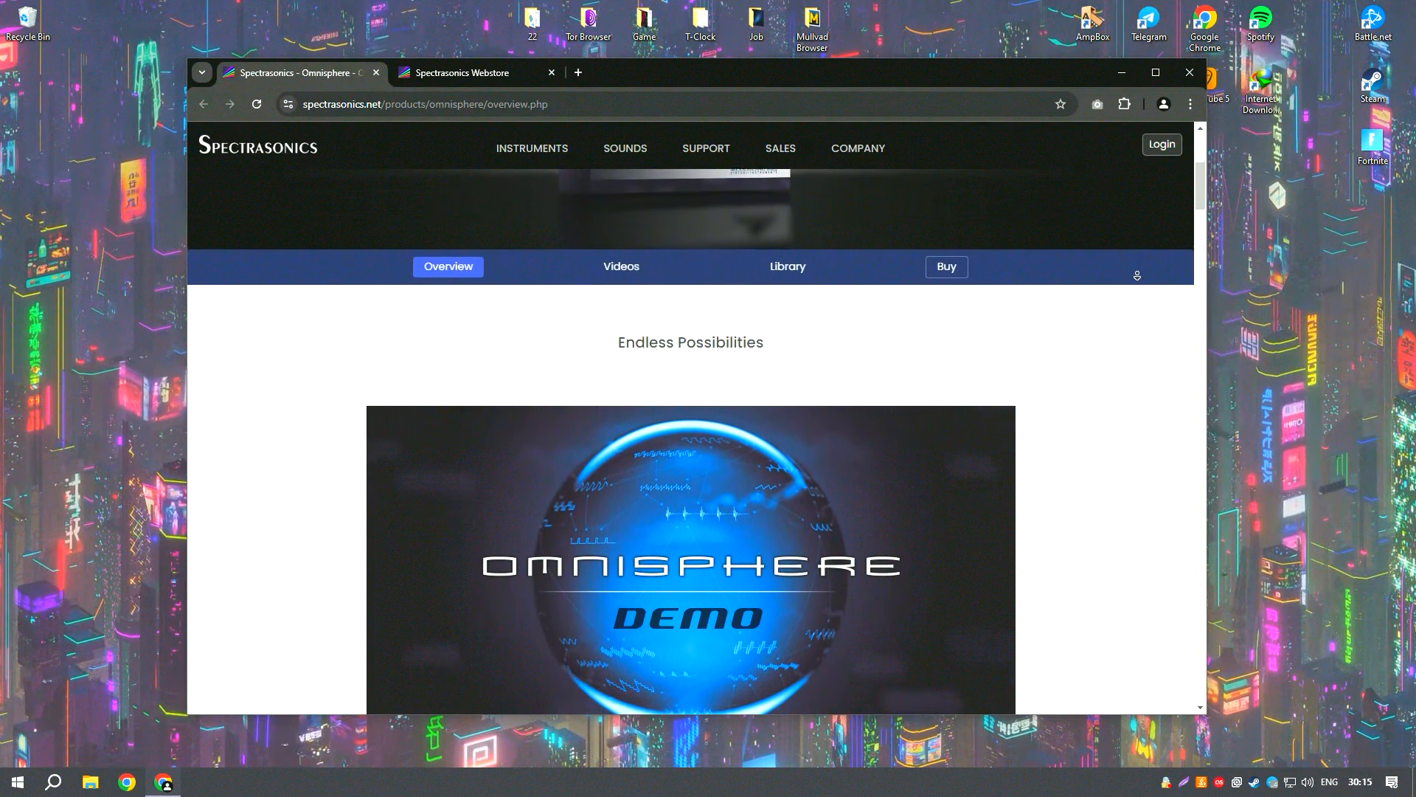
scroll(down, 3)
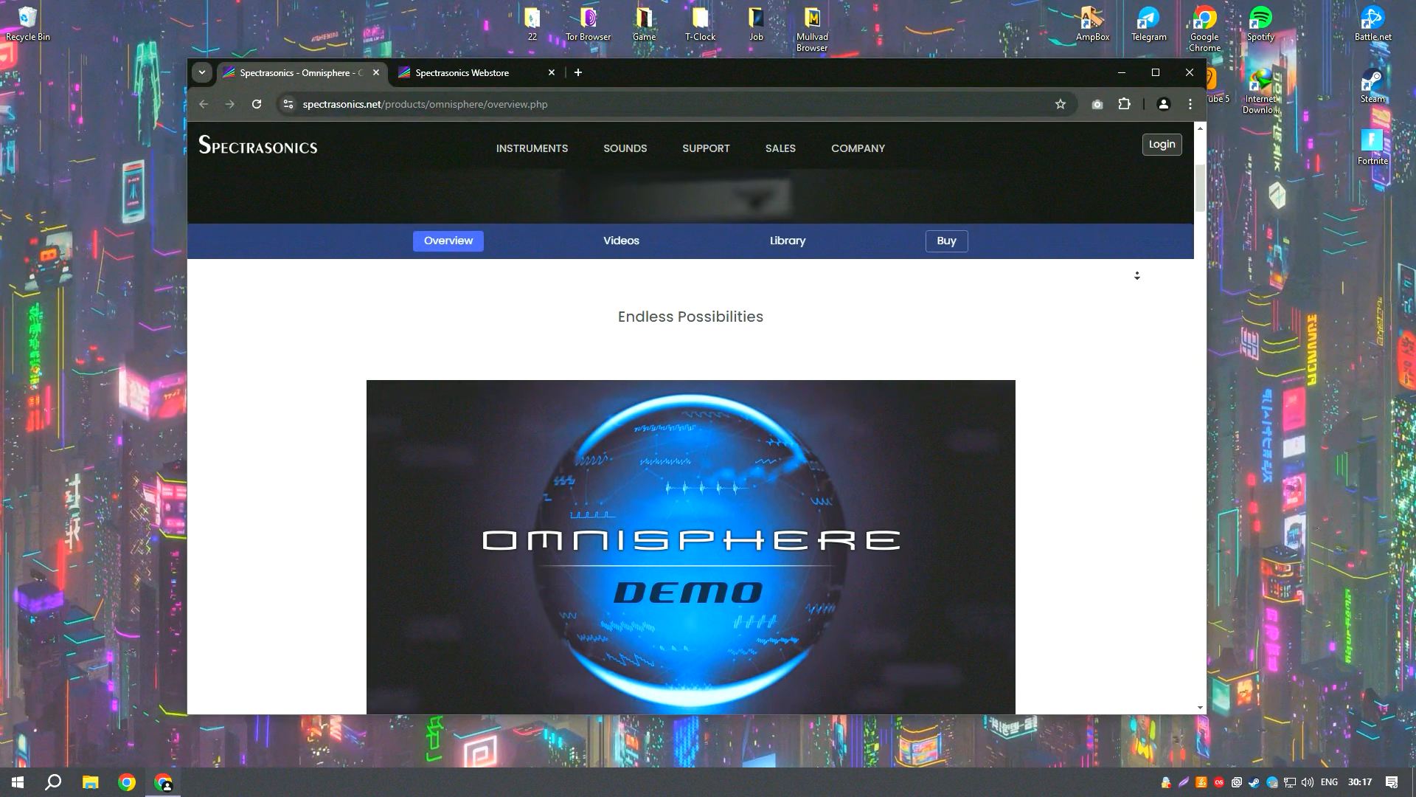
scroll(down, 3)
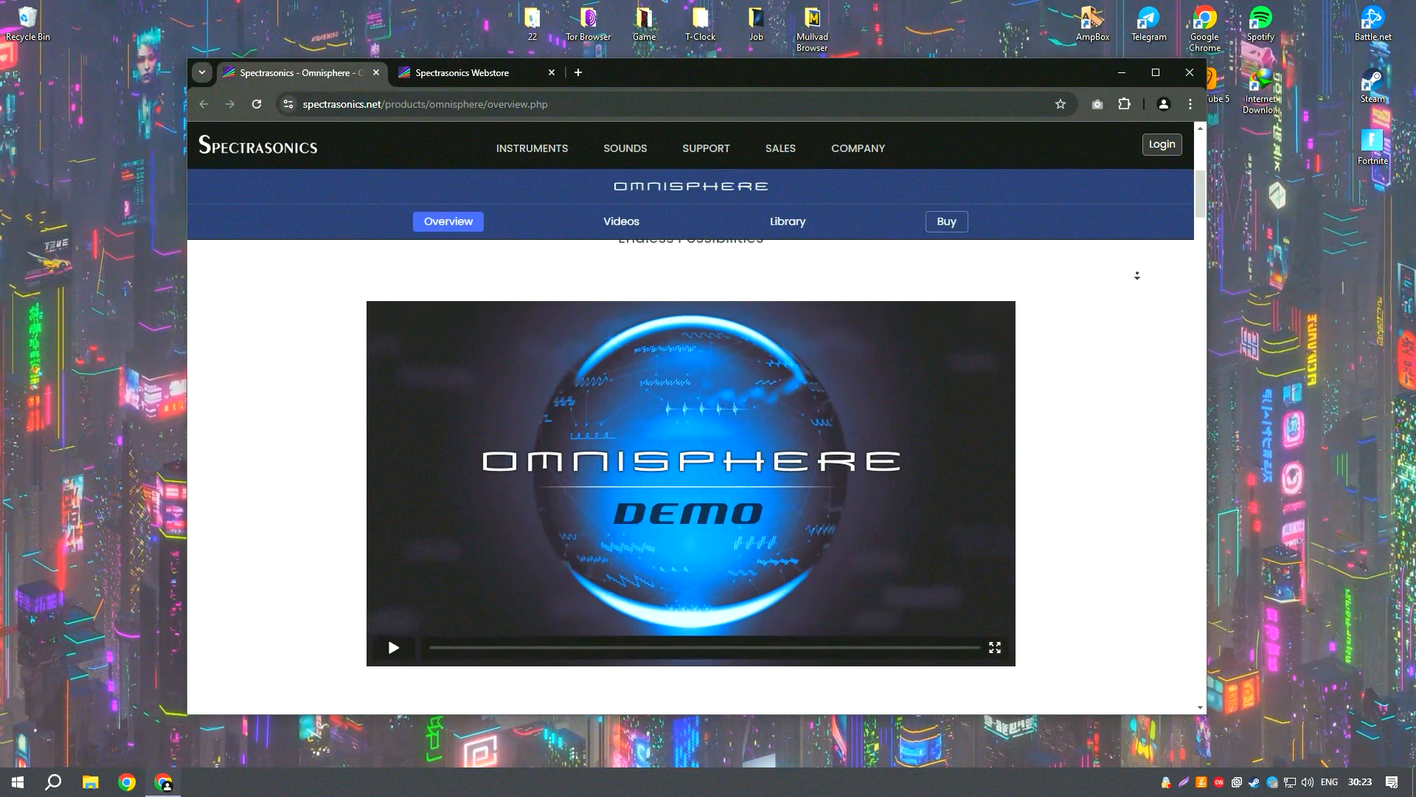
scroll(down, 3)
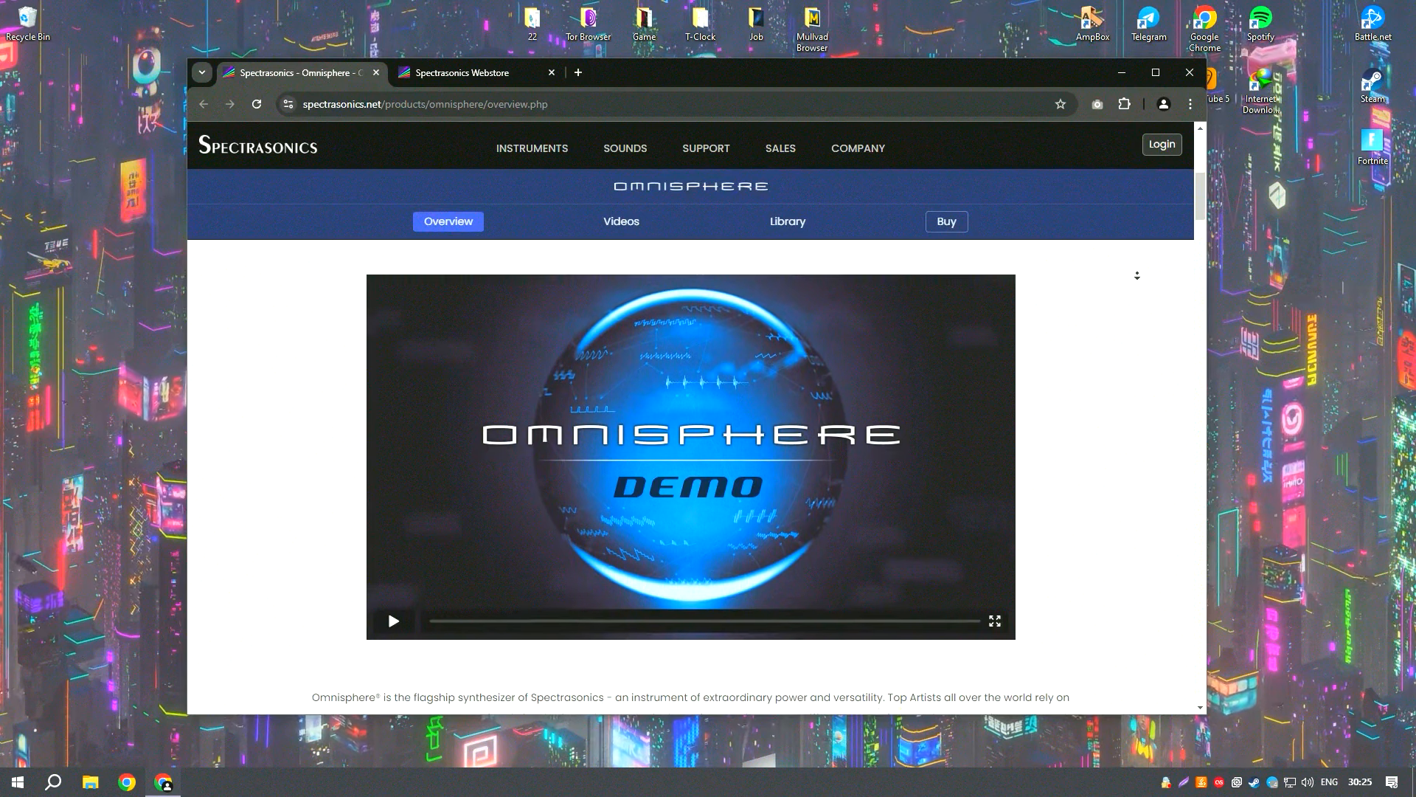
scroll(down, 3)
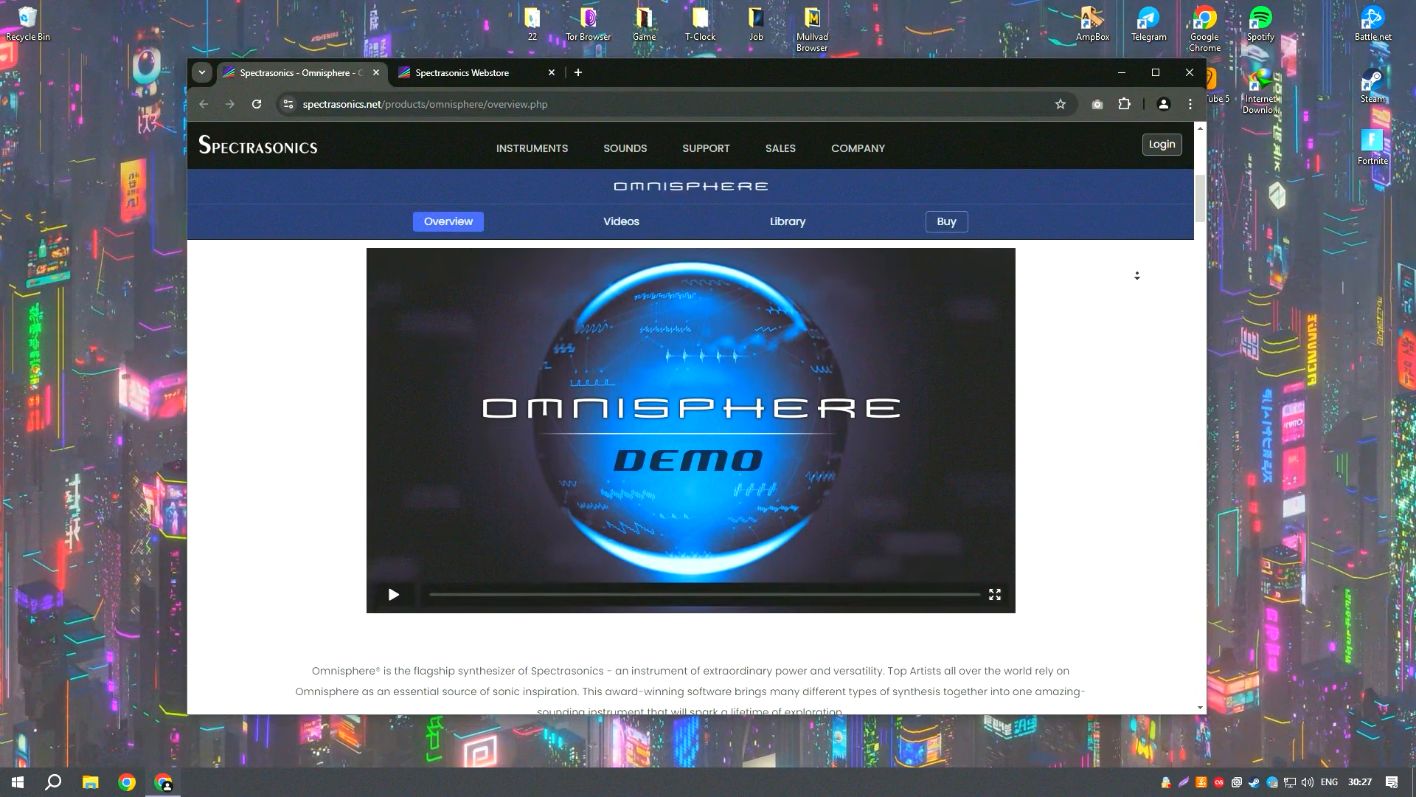
scroll(down, 3)
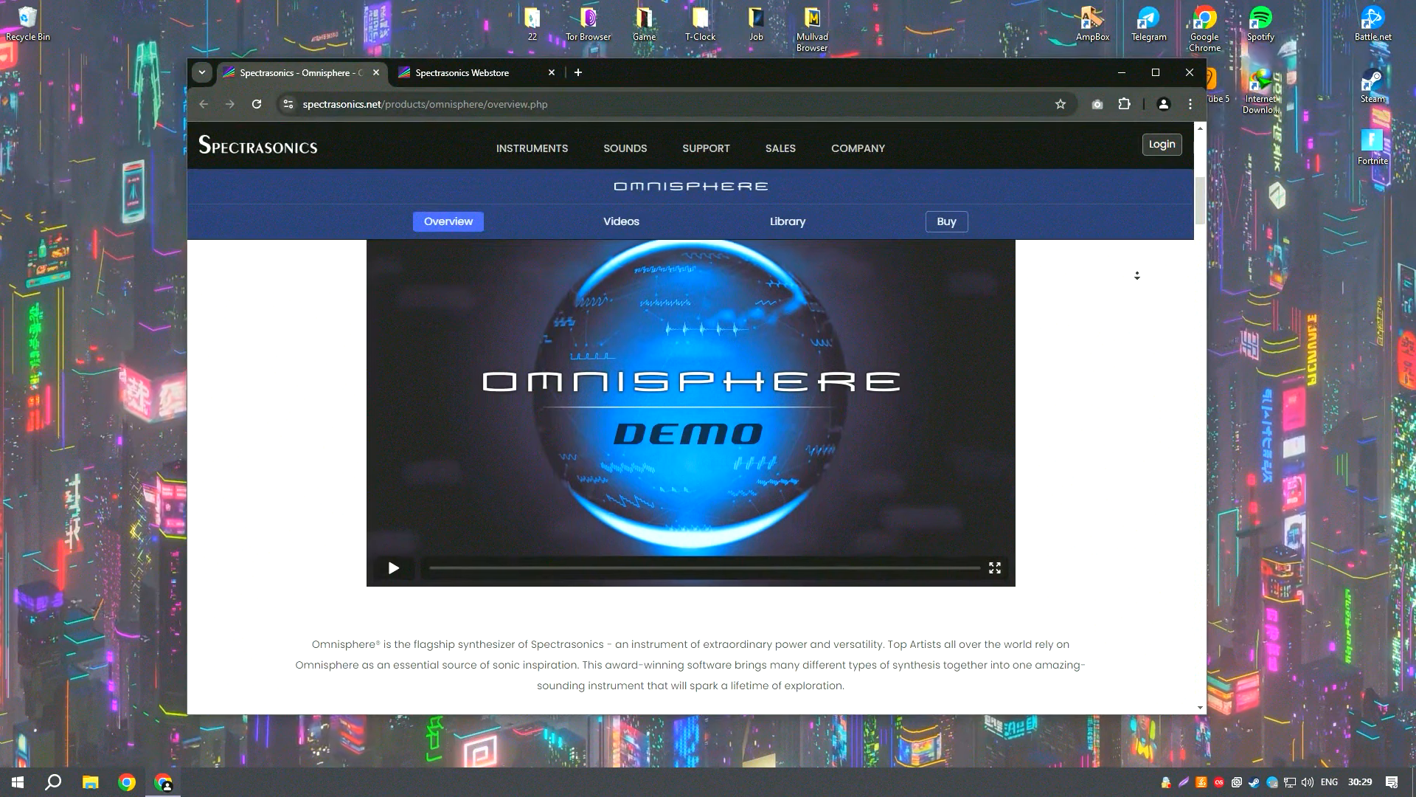
scroll(down, 3)
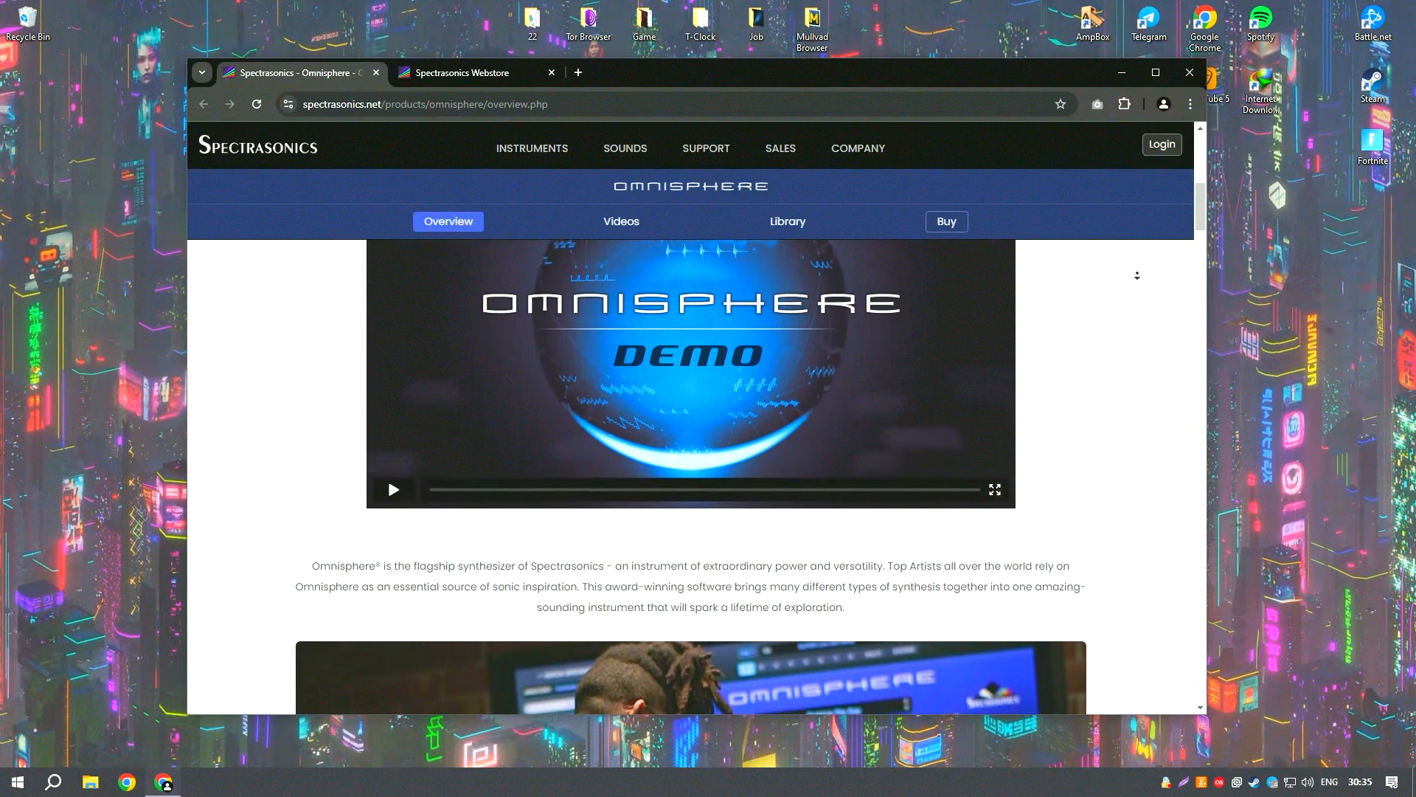
scroll(down, 3)
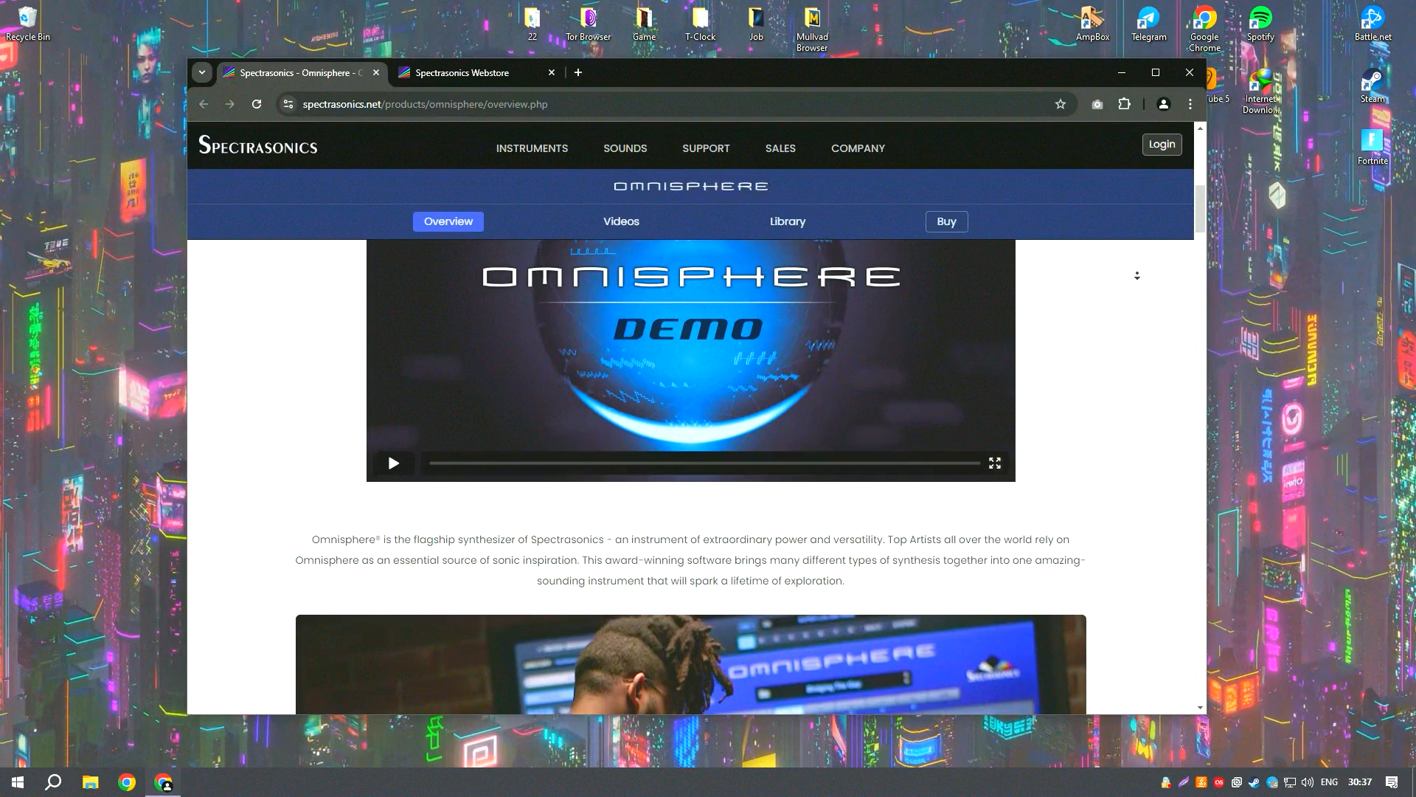
scroll(down, 3)
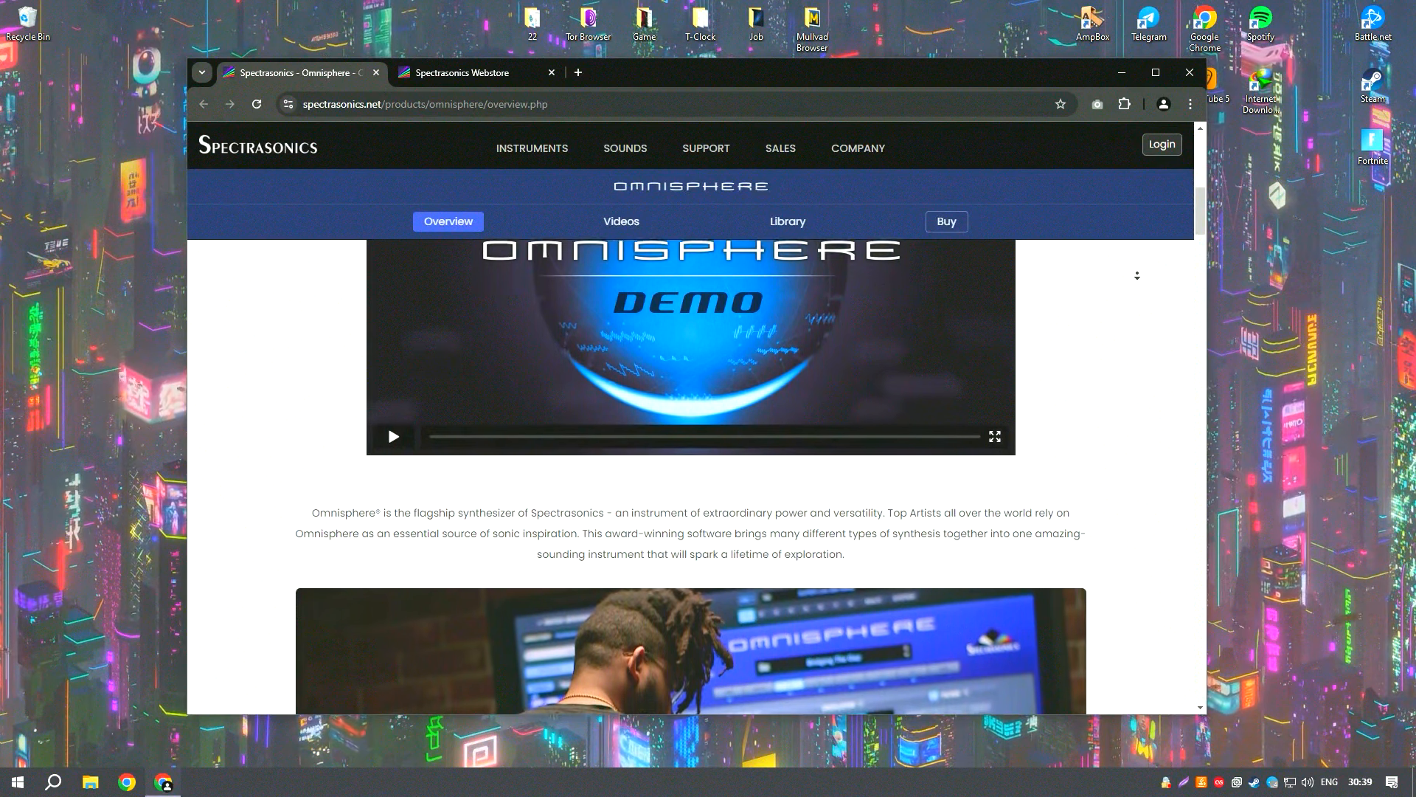
scroll(down, 3)
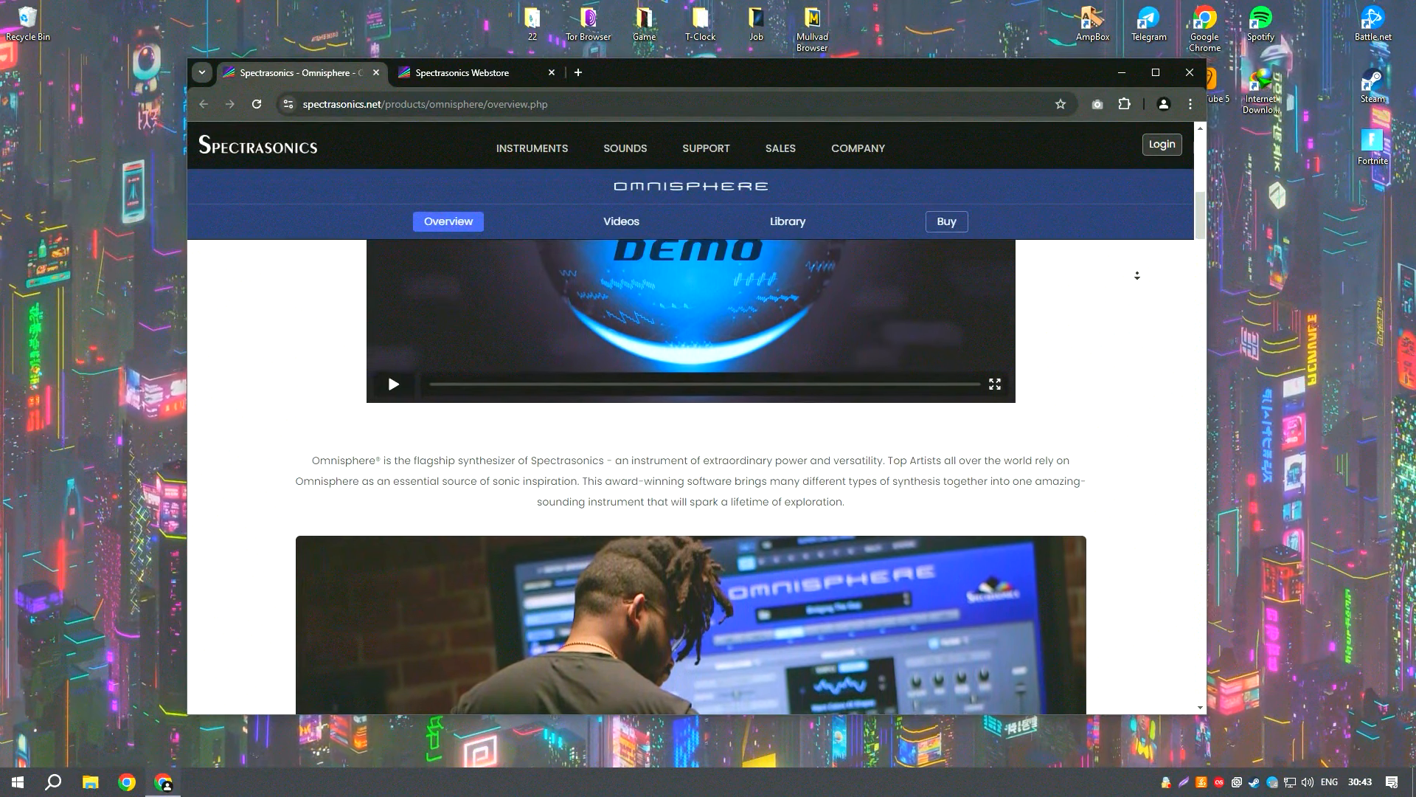
scroll(down, 3)
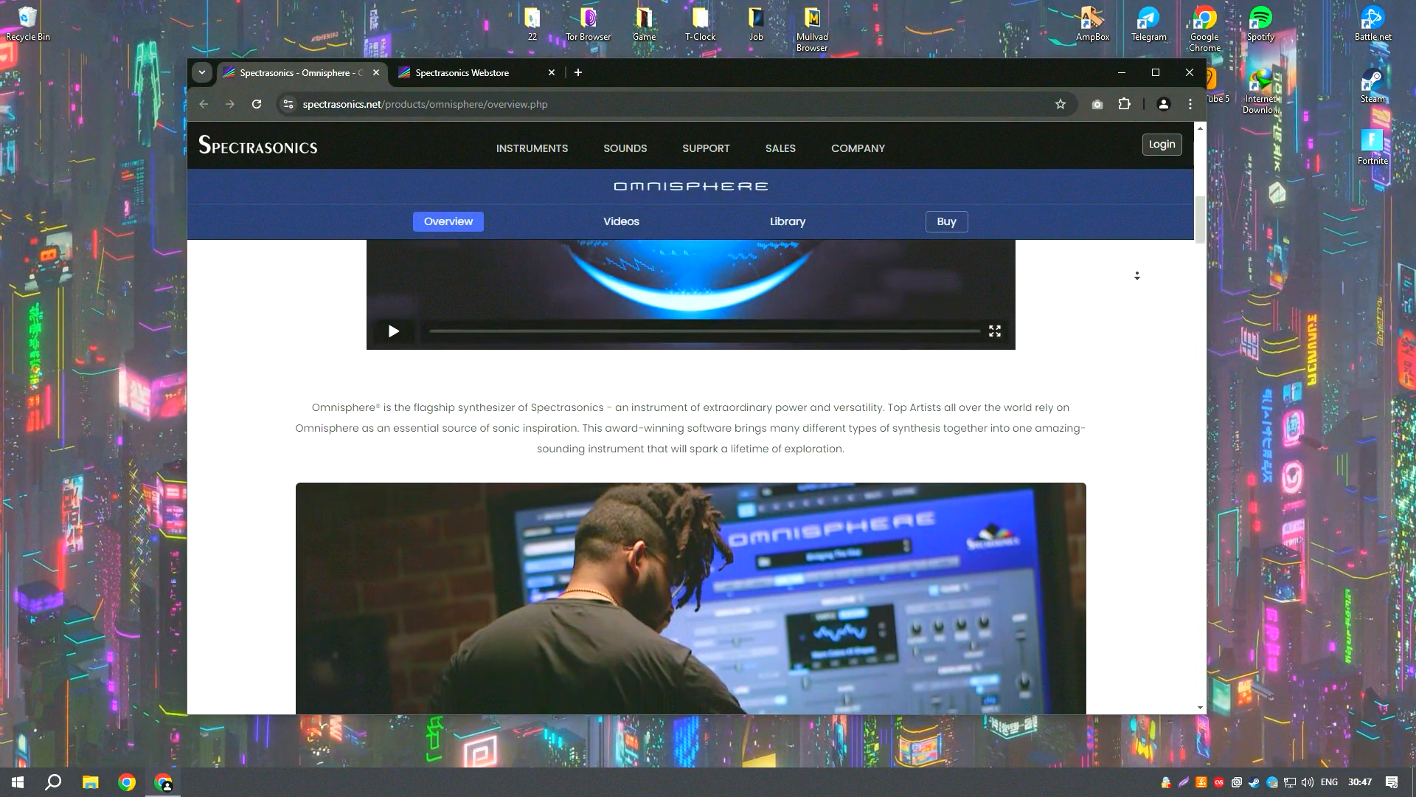
scroll(down, 3)
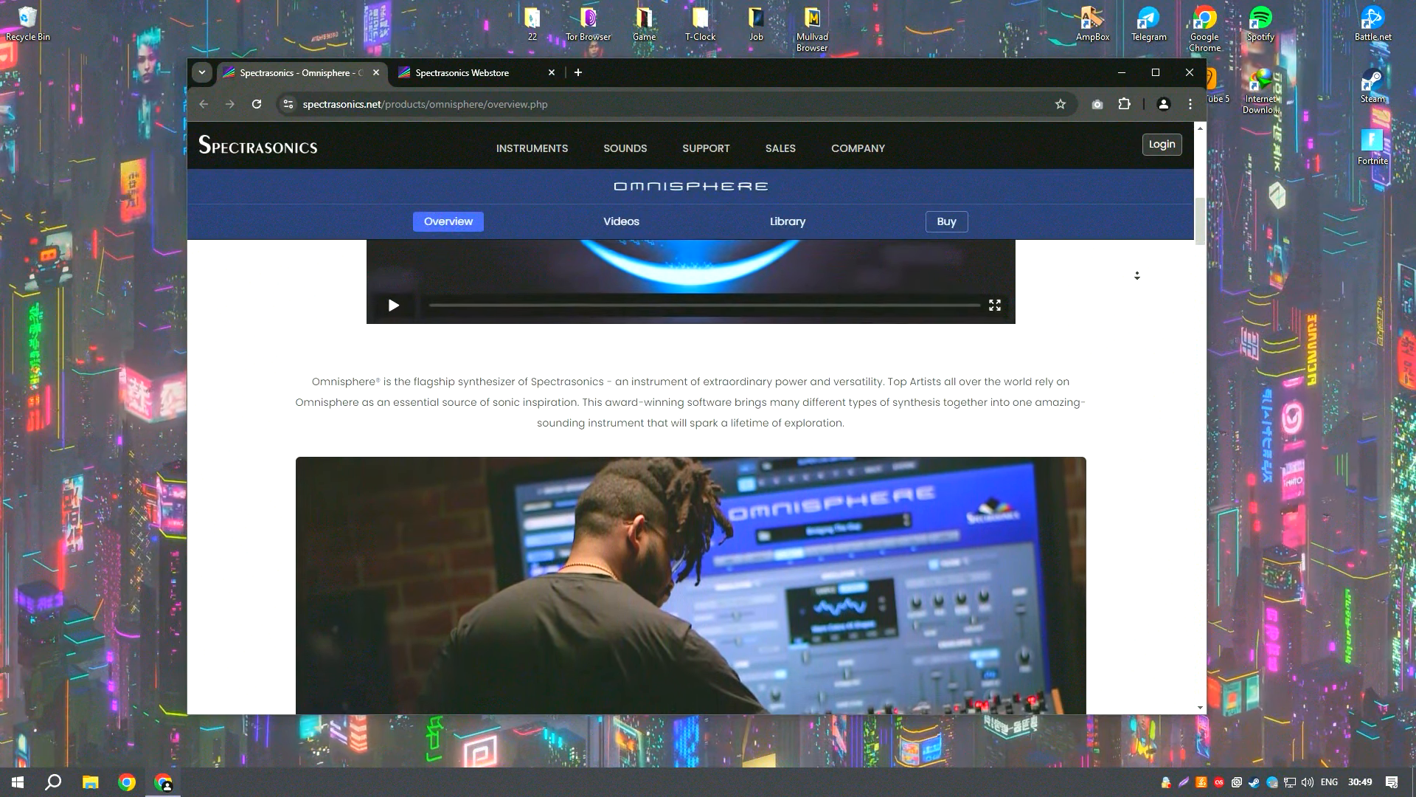
scroll(down, 3)
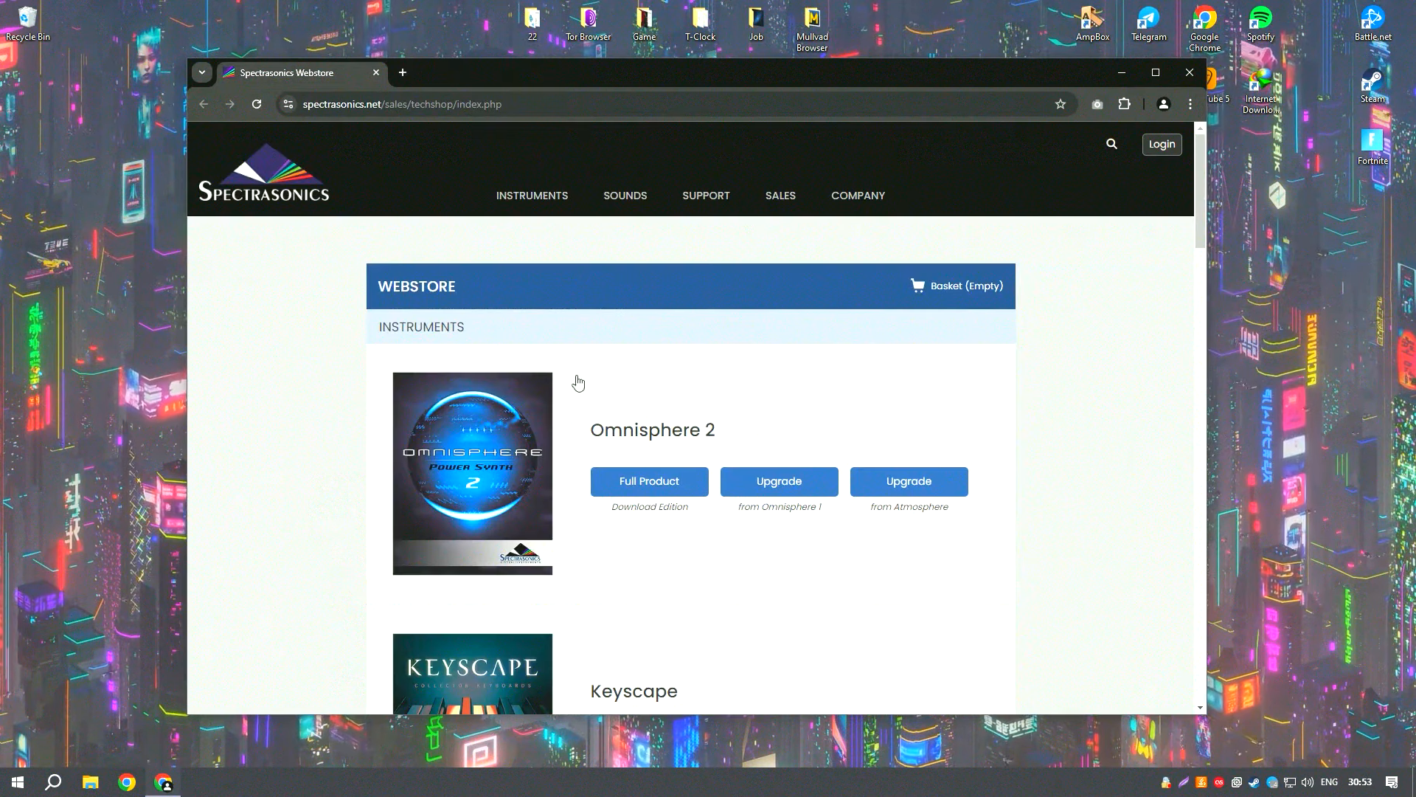
scroll(down, 3)
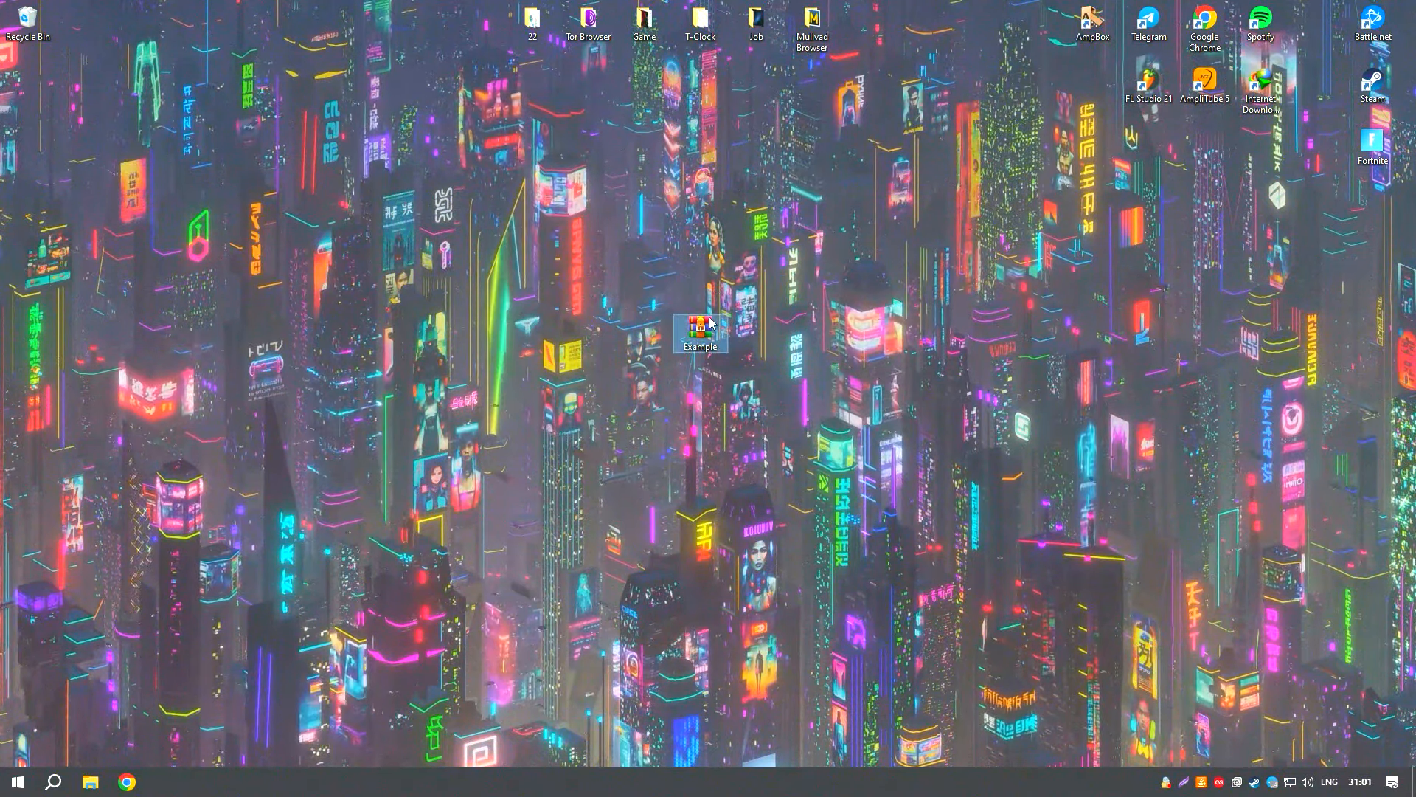
double_click(697, 328)
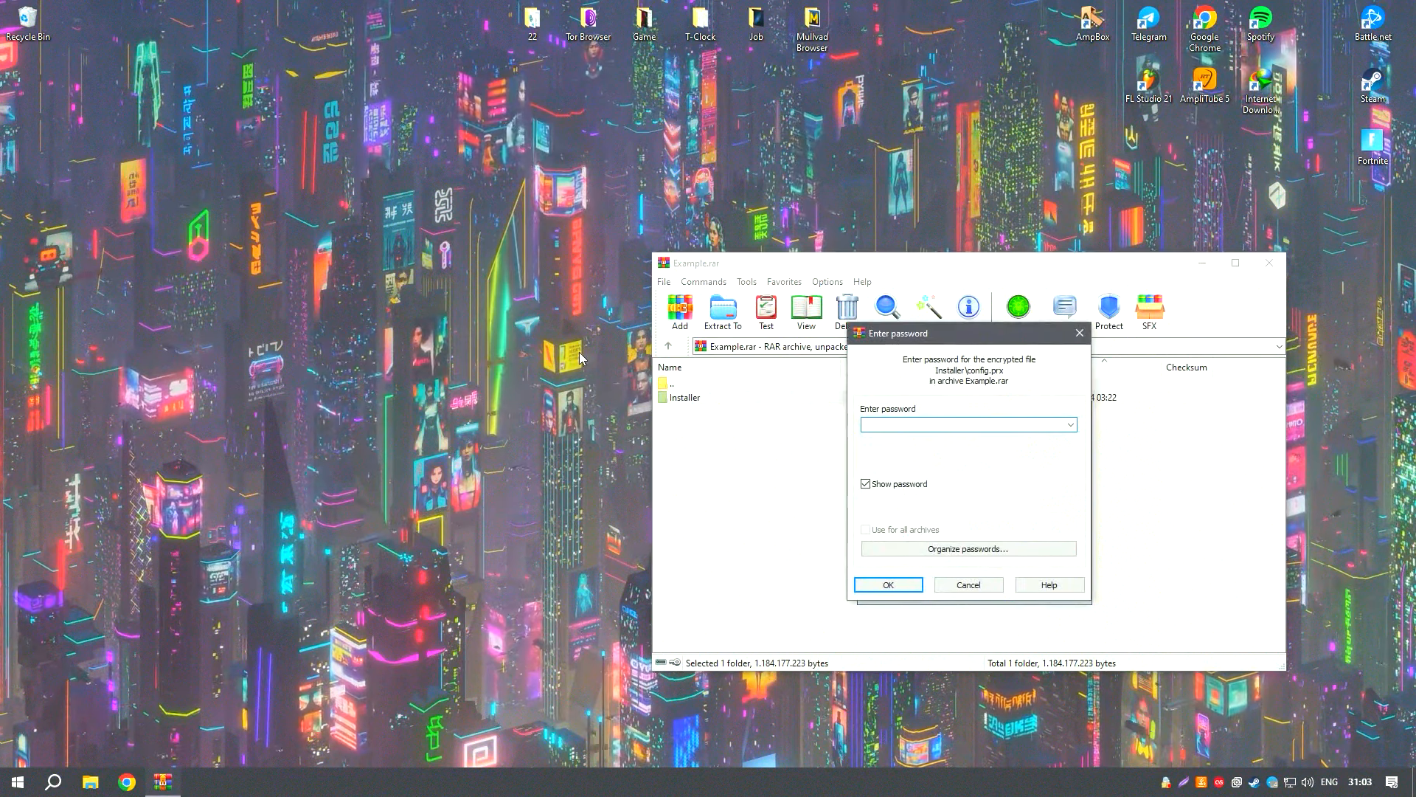
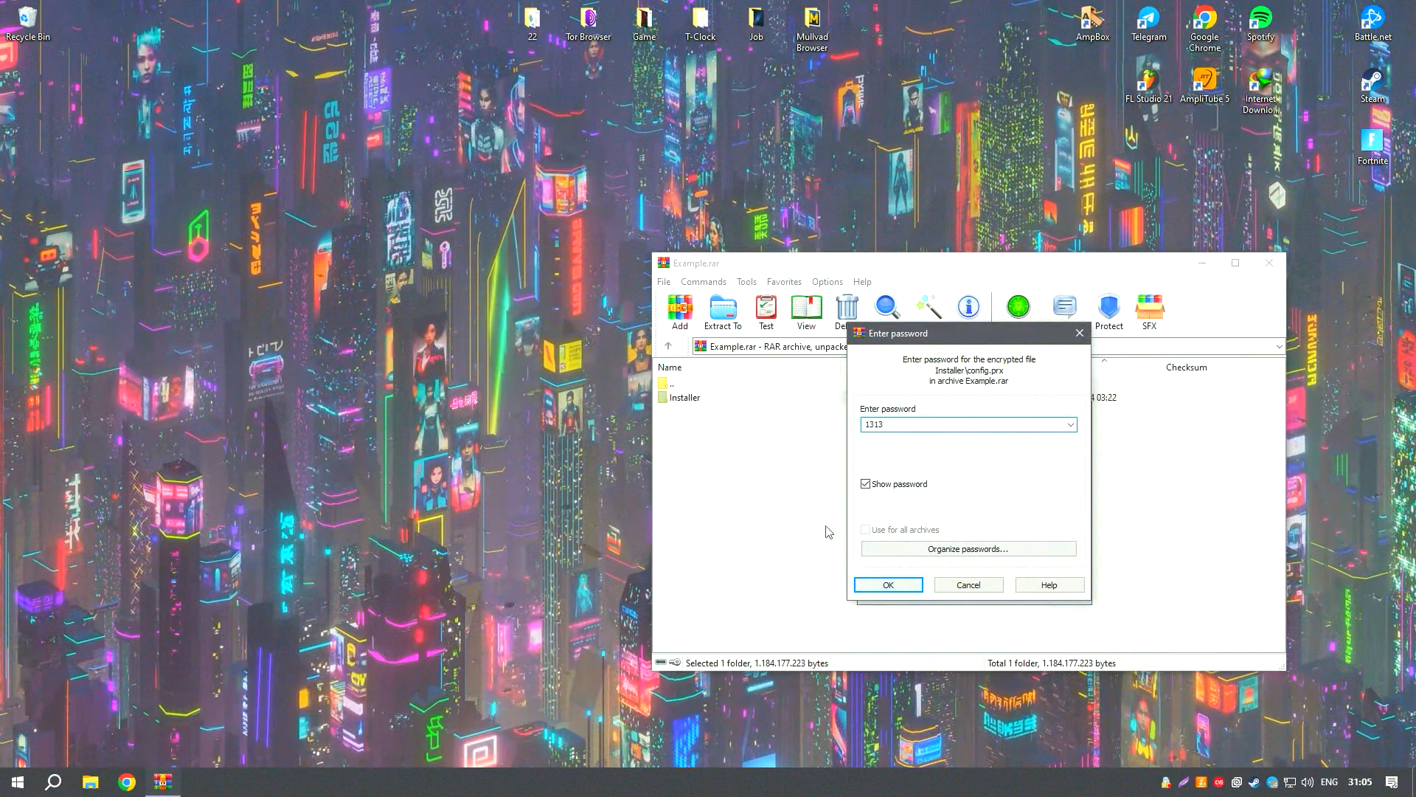
click(888, 584)
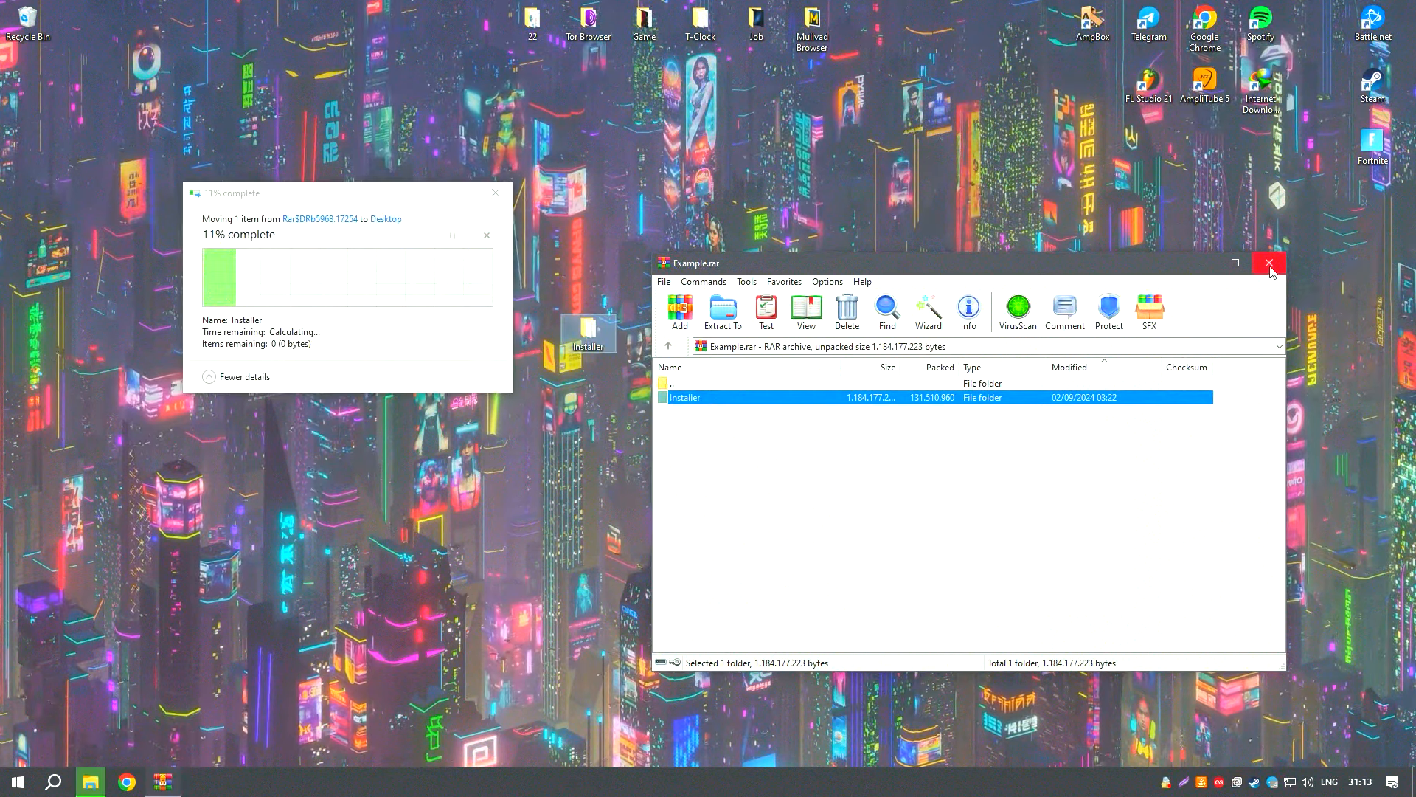
click(1268, 263)
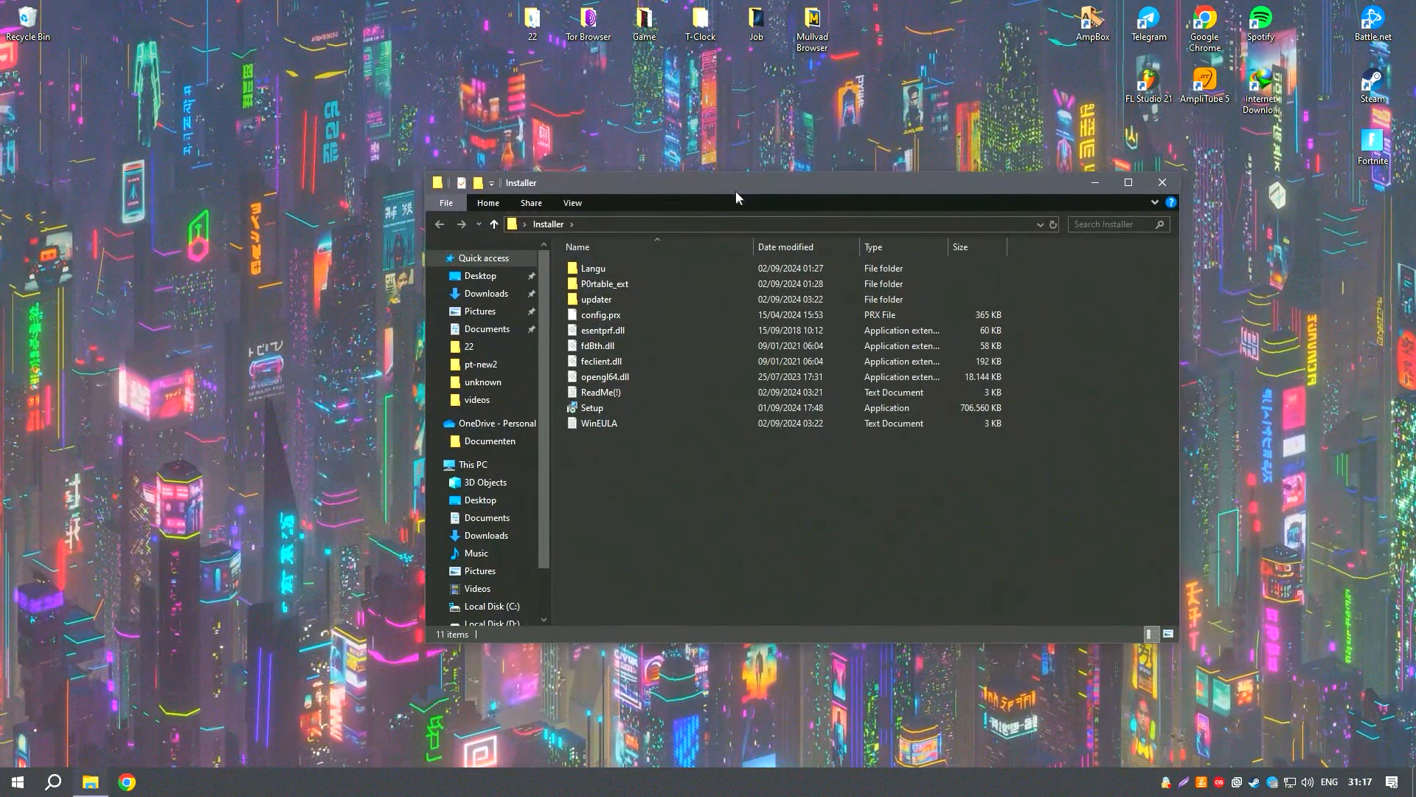
Run Setup from the Installer folder and choose 1 (English) in the py.exe console
double_click(592, 407)
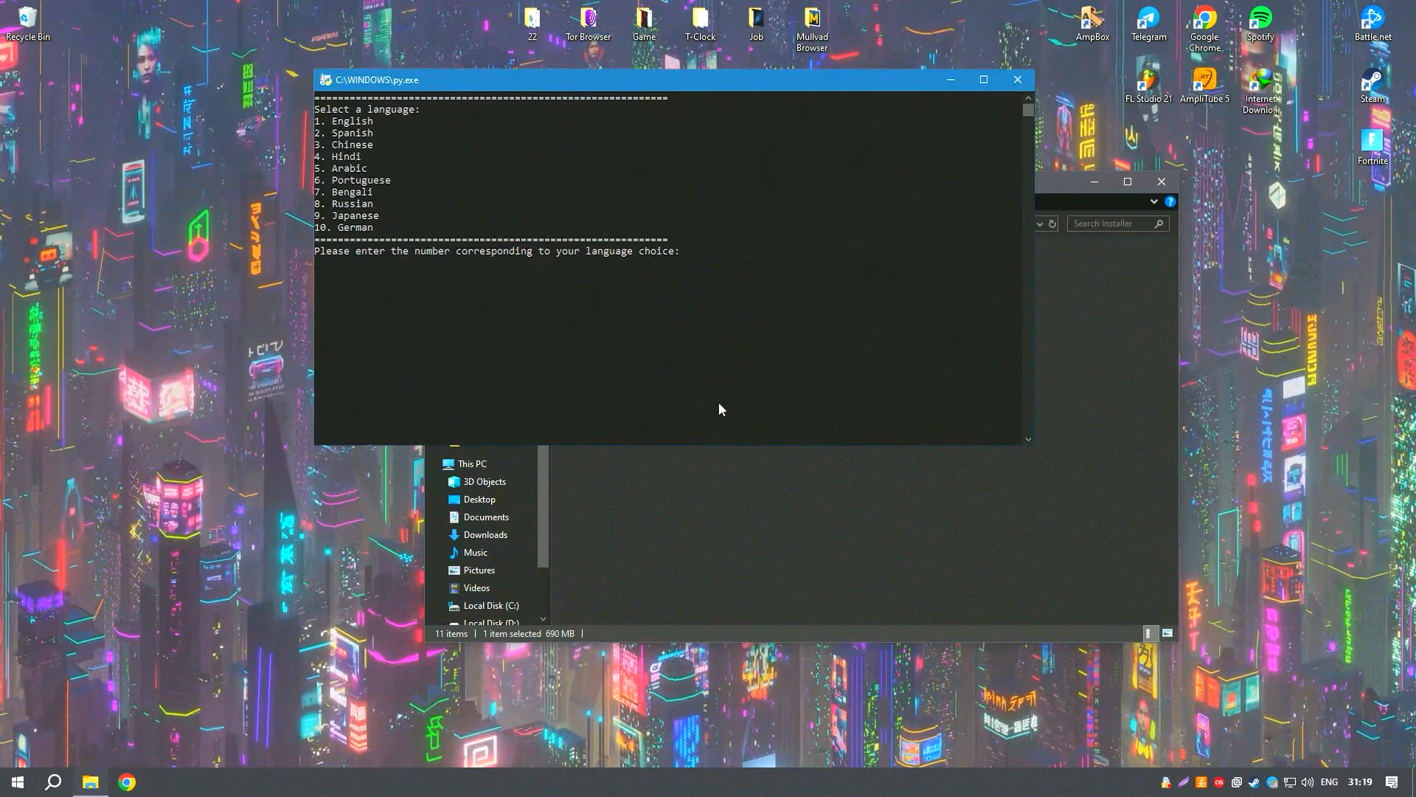
text(1)
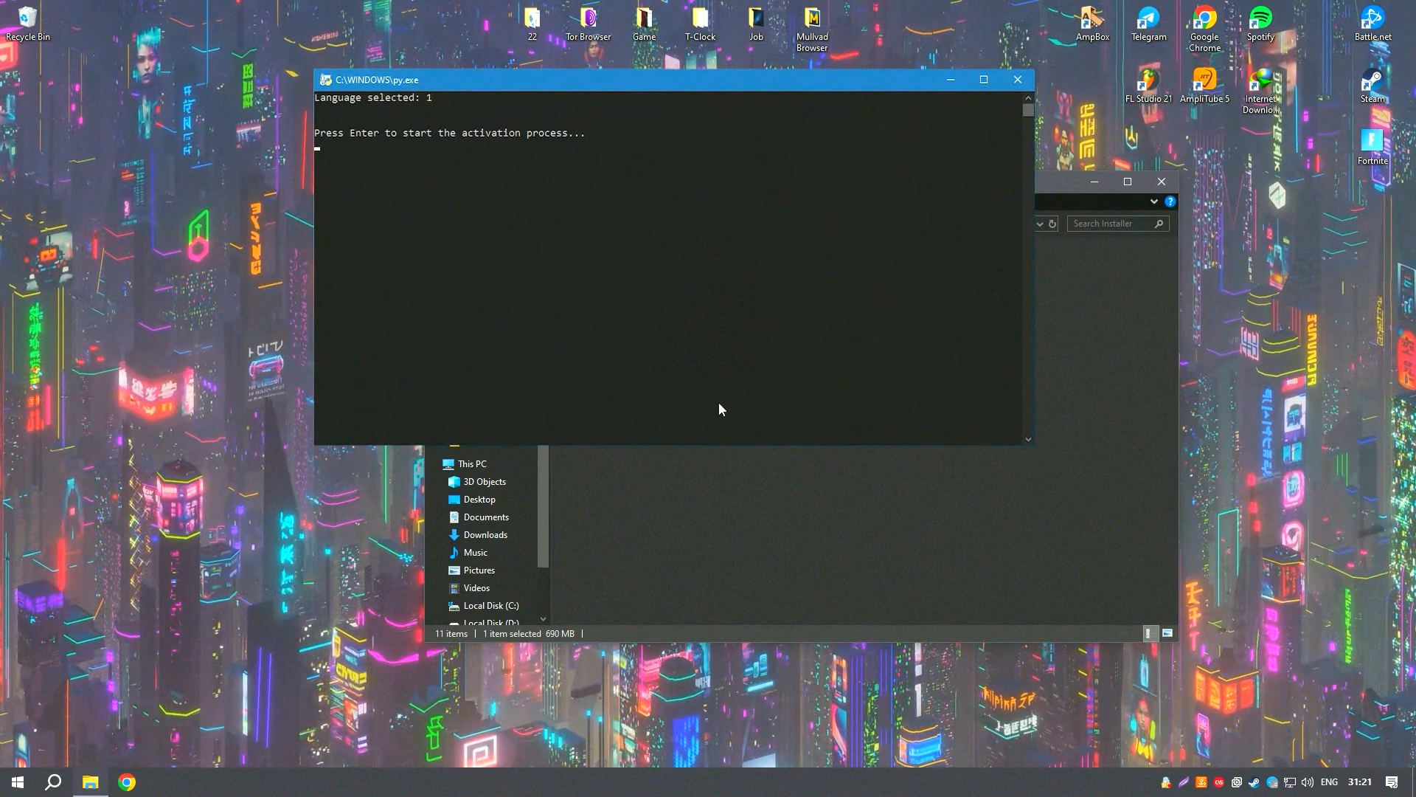
key(enter)
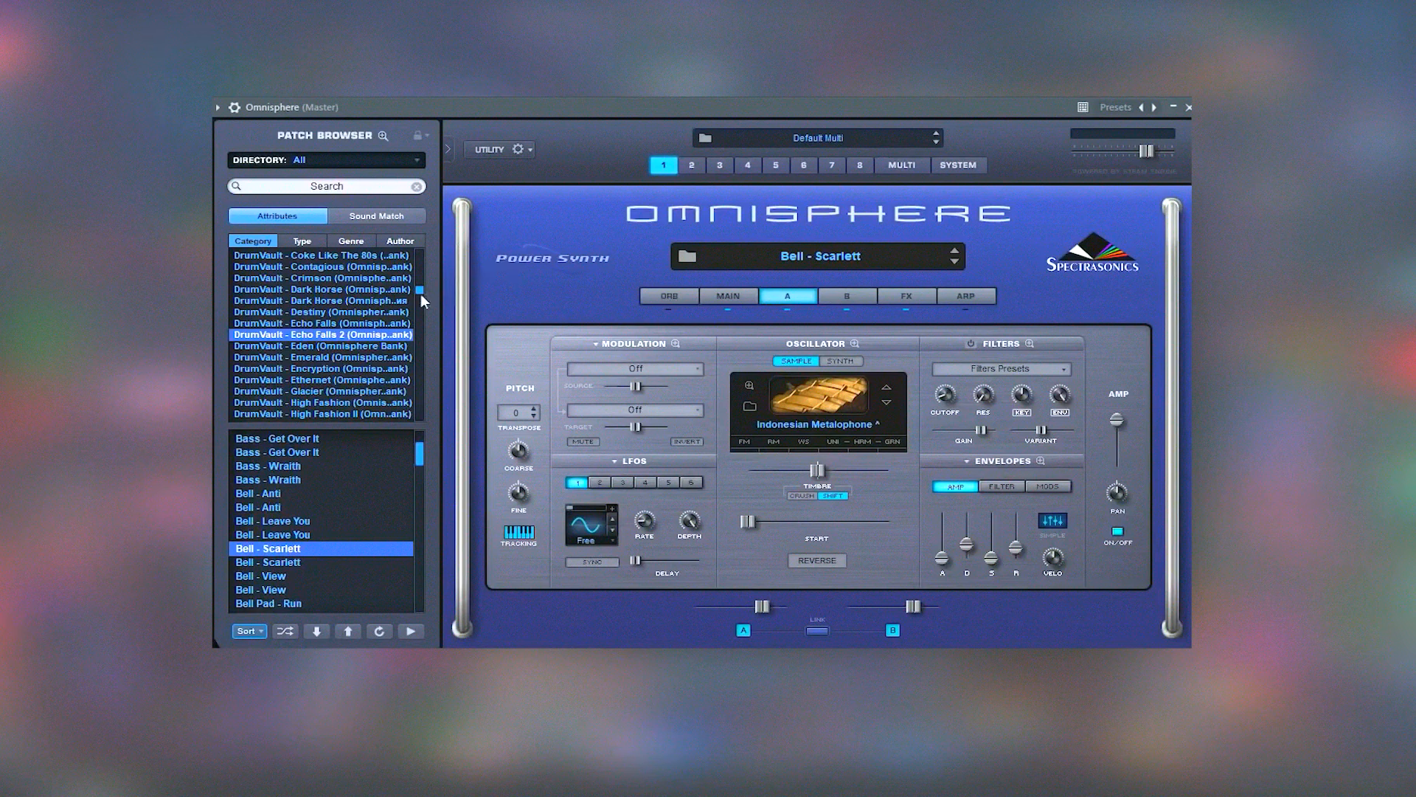
scroll(down, 3)
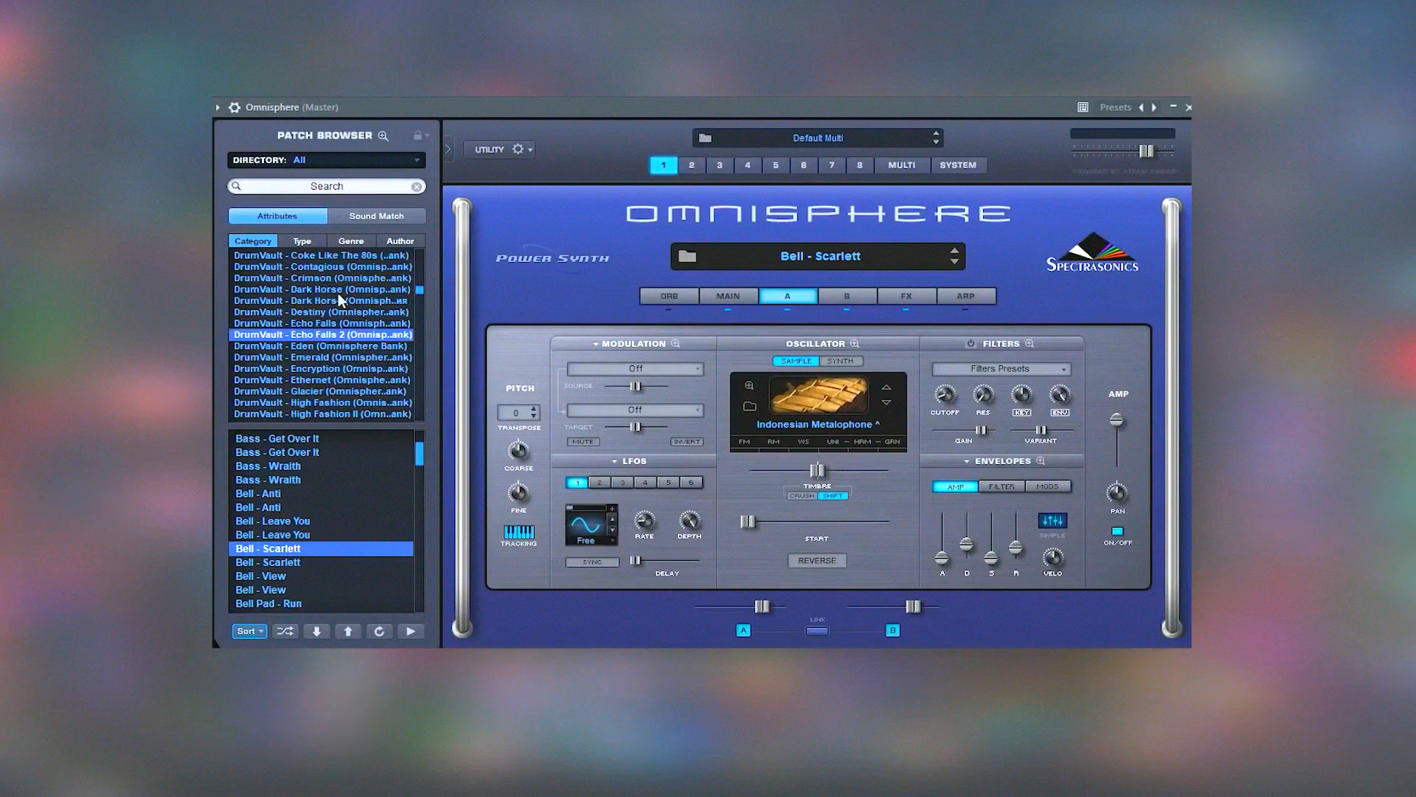
mouse_move(440, 242)
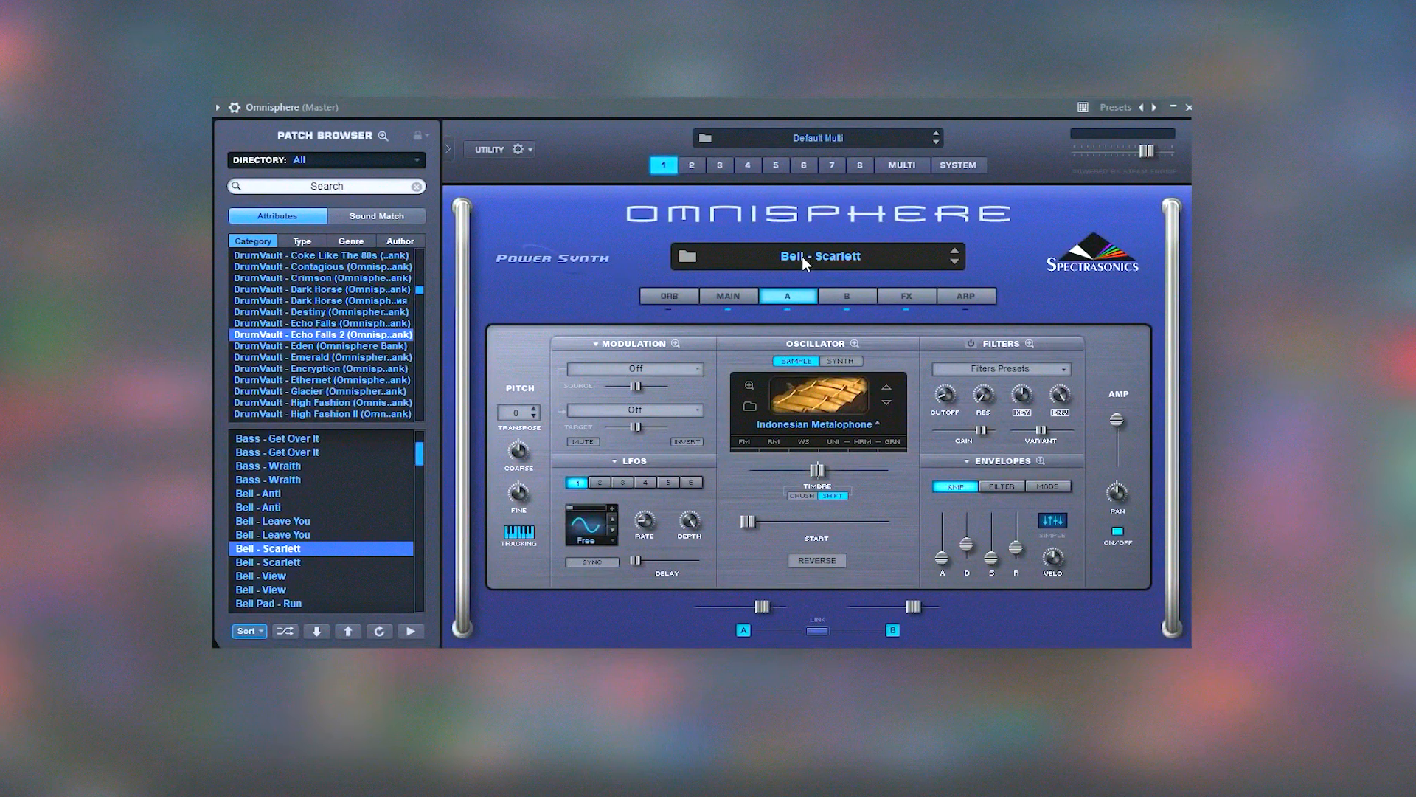
click(817, 256)
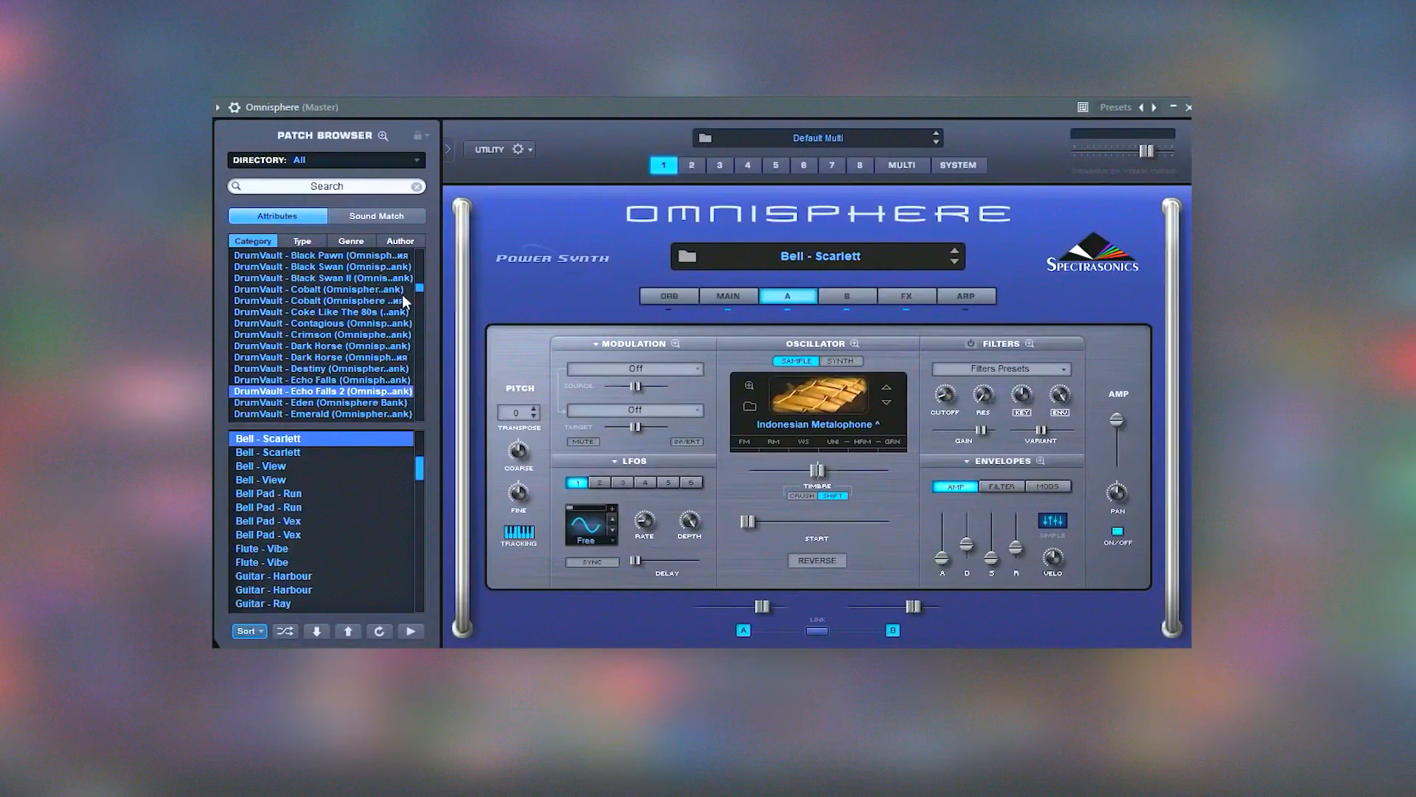
scroll(down, 3)
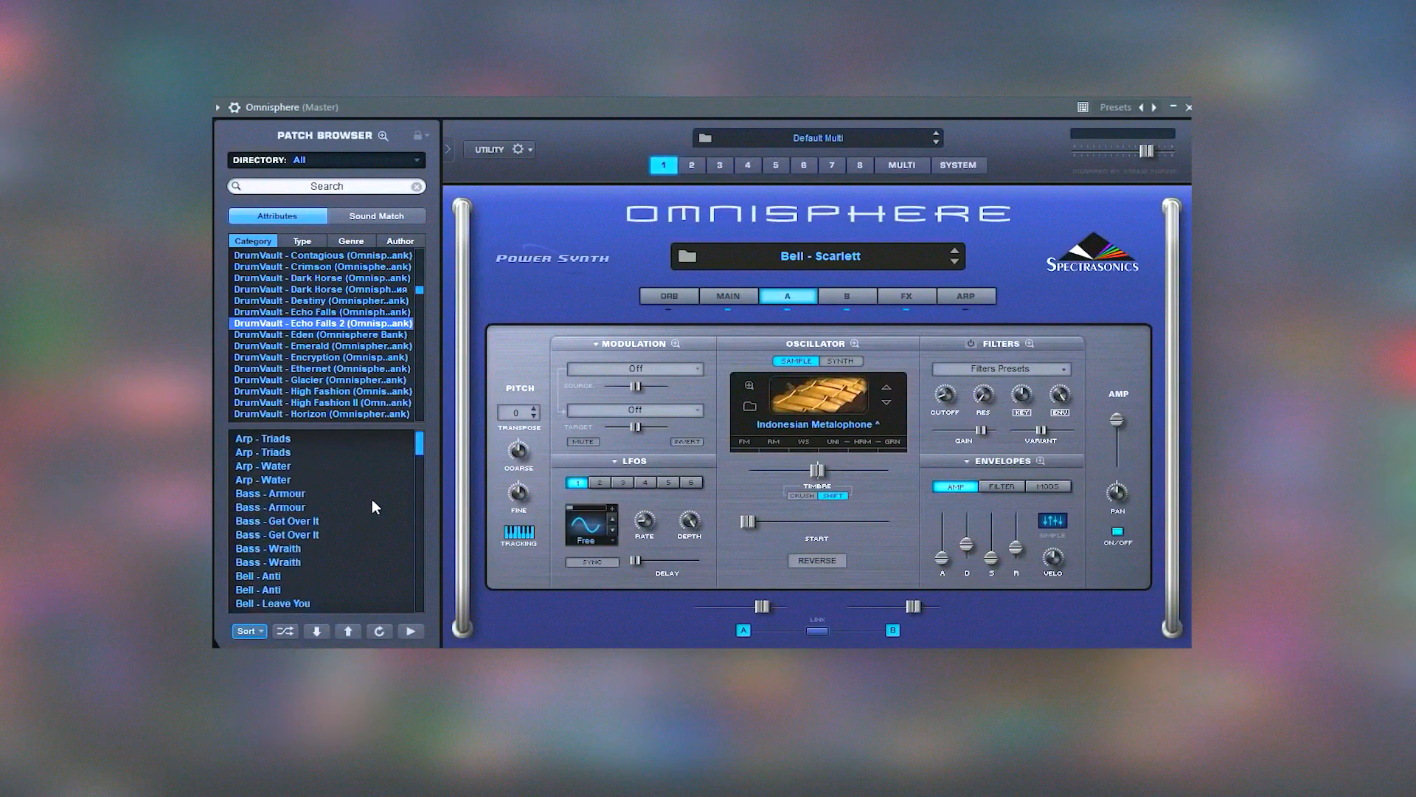
mouse_move(302, 203)
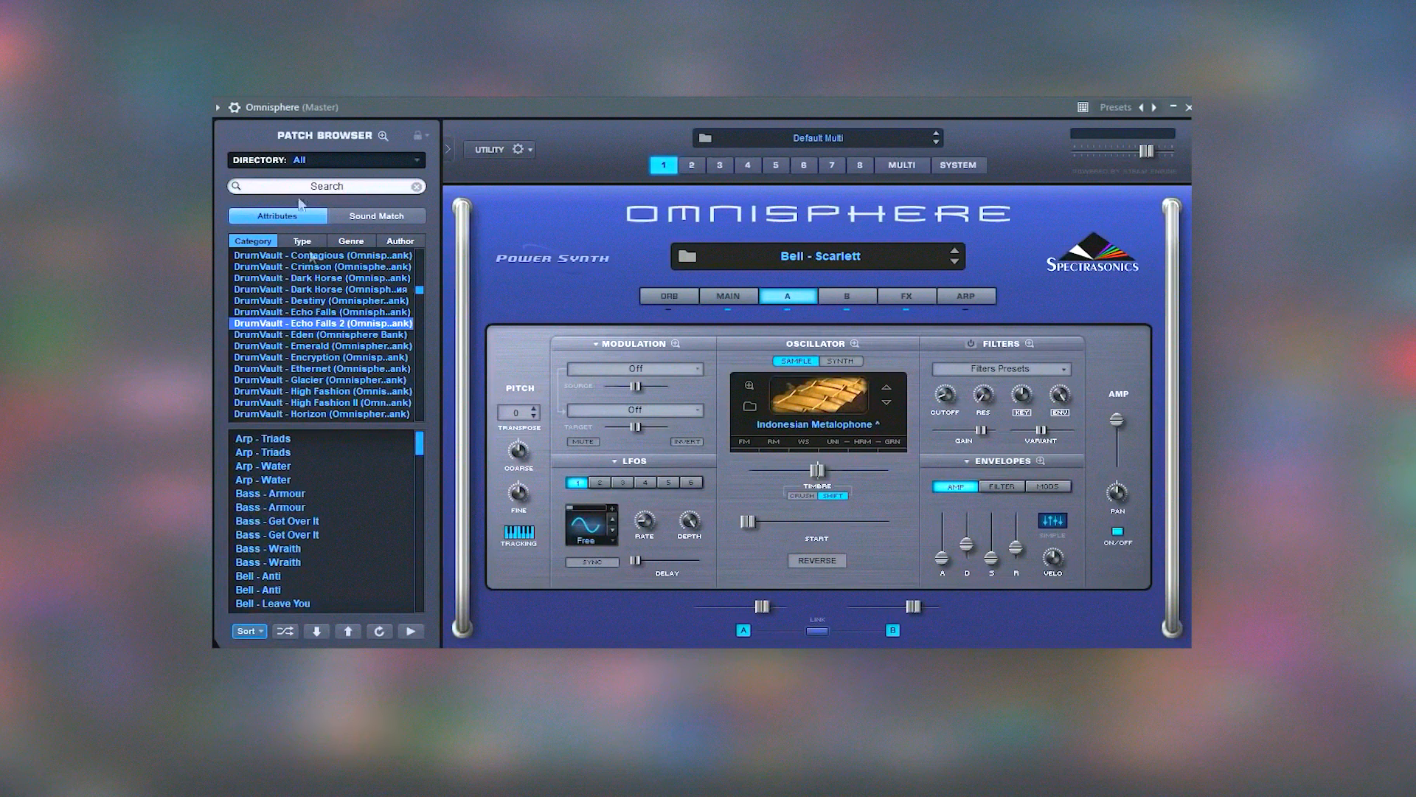
scroll(down, 3)
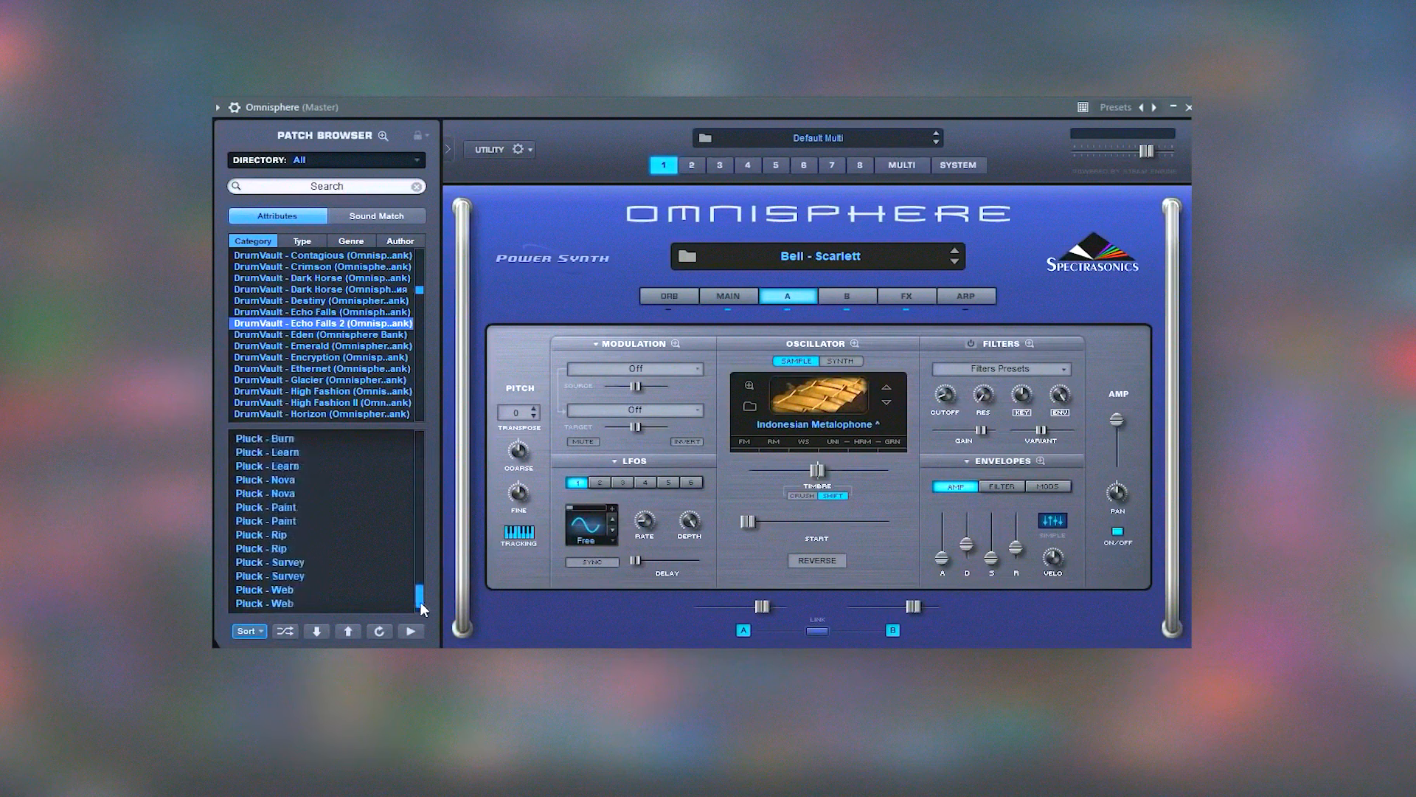